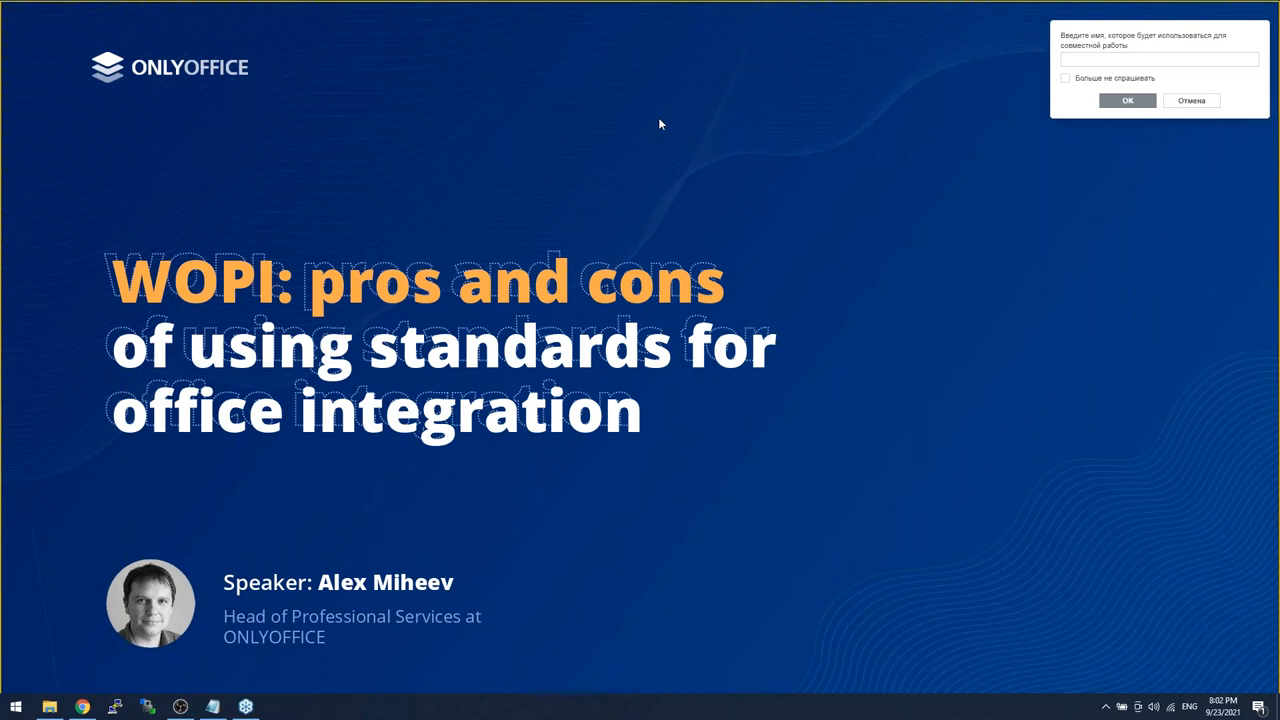
mouse_move(660, 79)
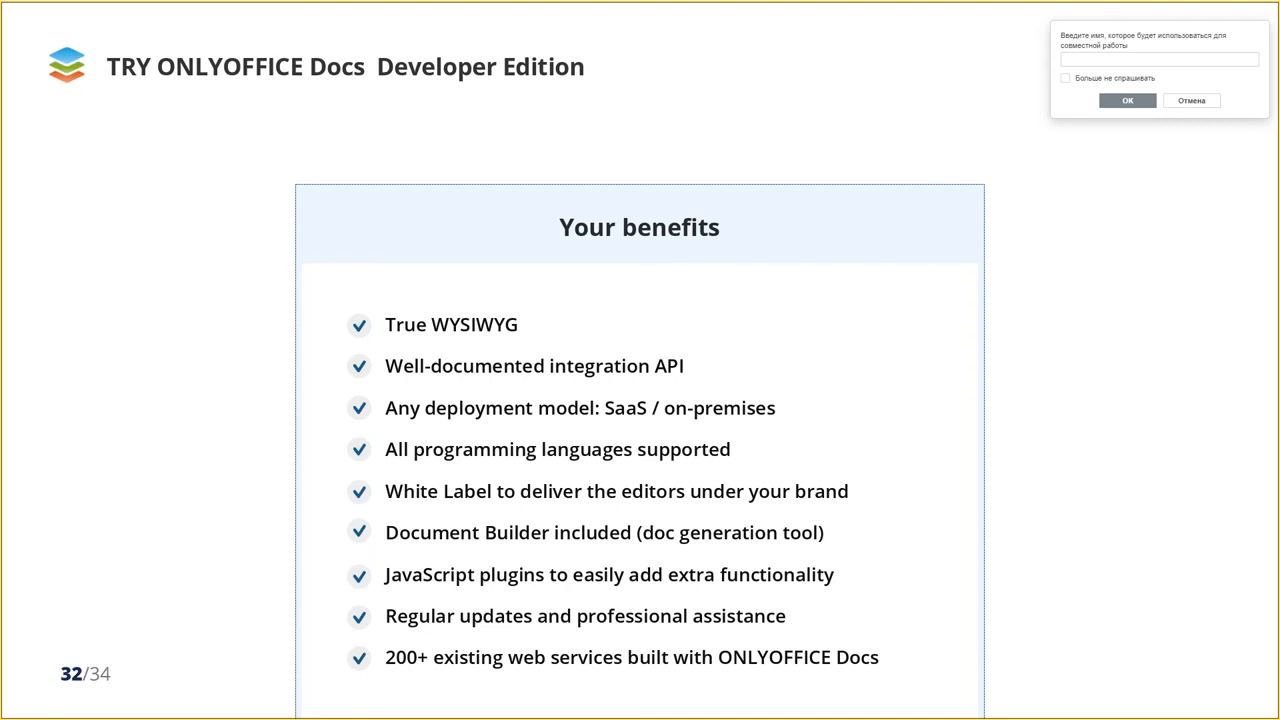
Exit the ONLYOFFICE slideshow at slide 32 and bring up the filled-in ownCloud login form.
key(Right)
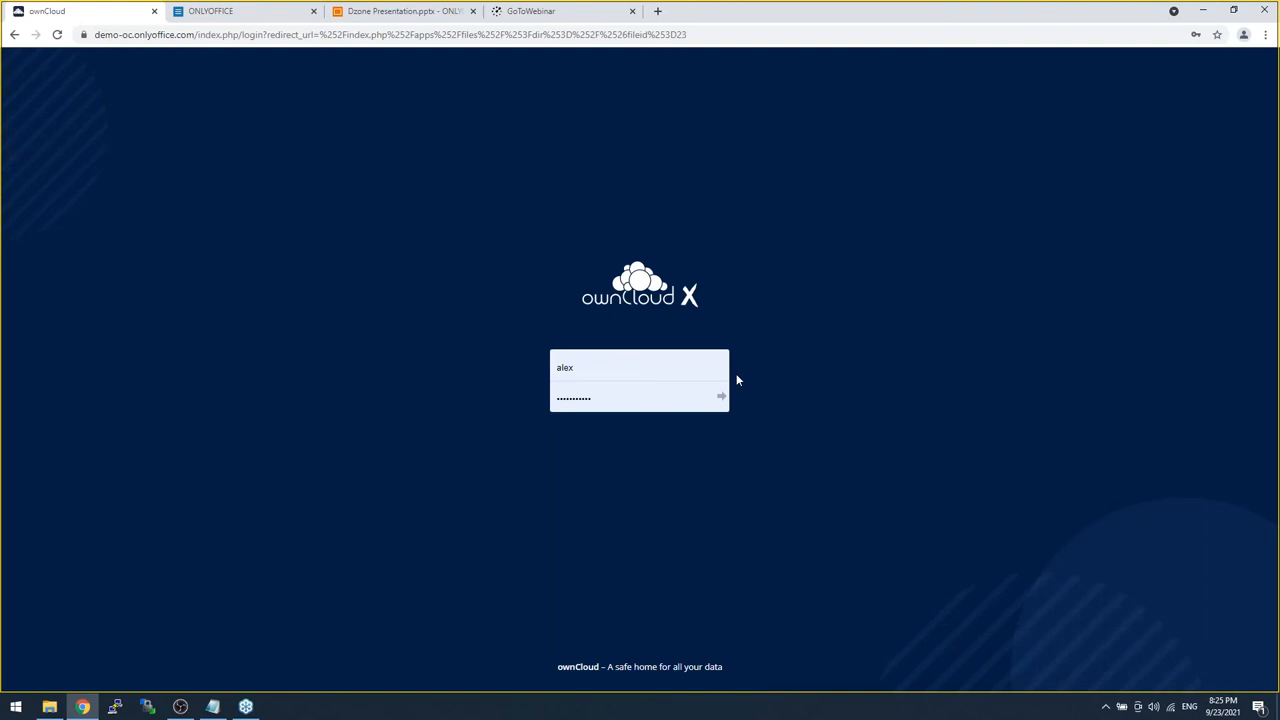
Log in to ownCloud to see Documents, Photos, the ownCloud Manual and four docx files.
click(720, 396)
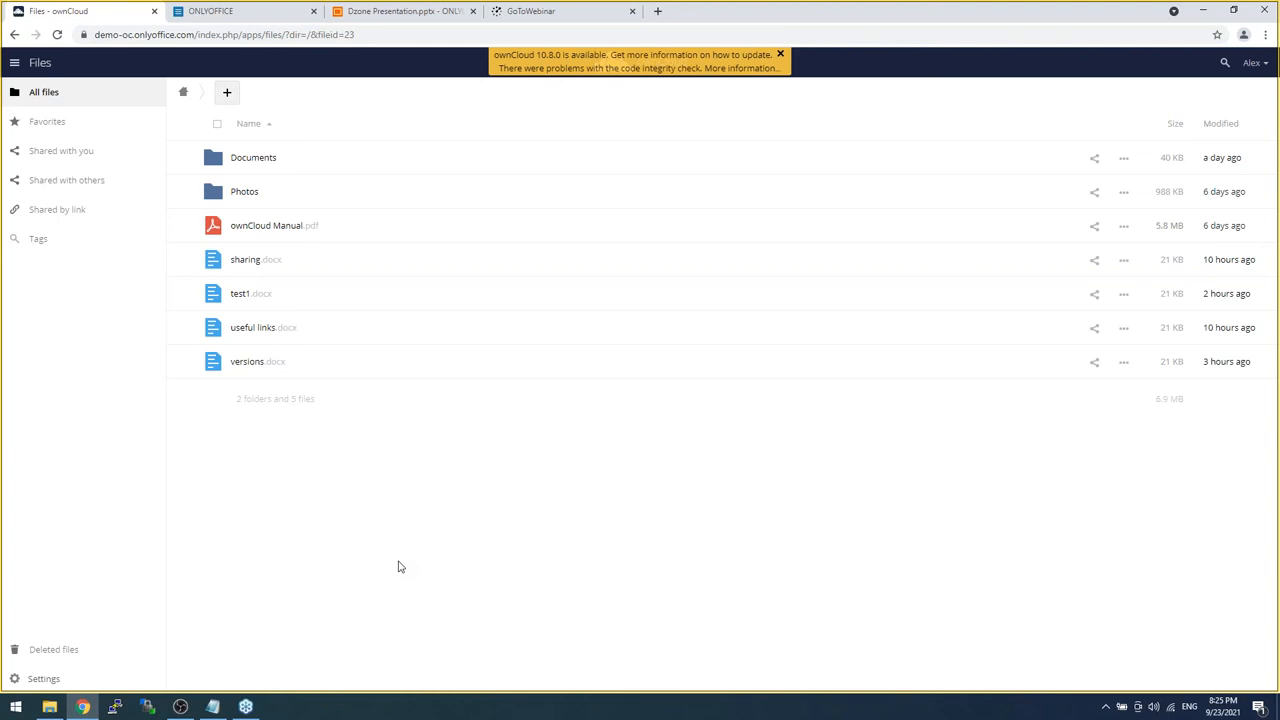
mouse_move(575, 465)
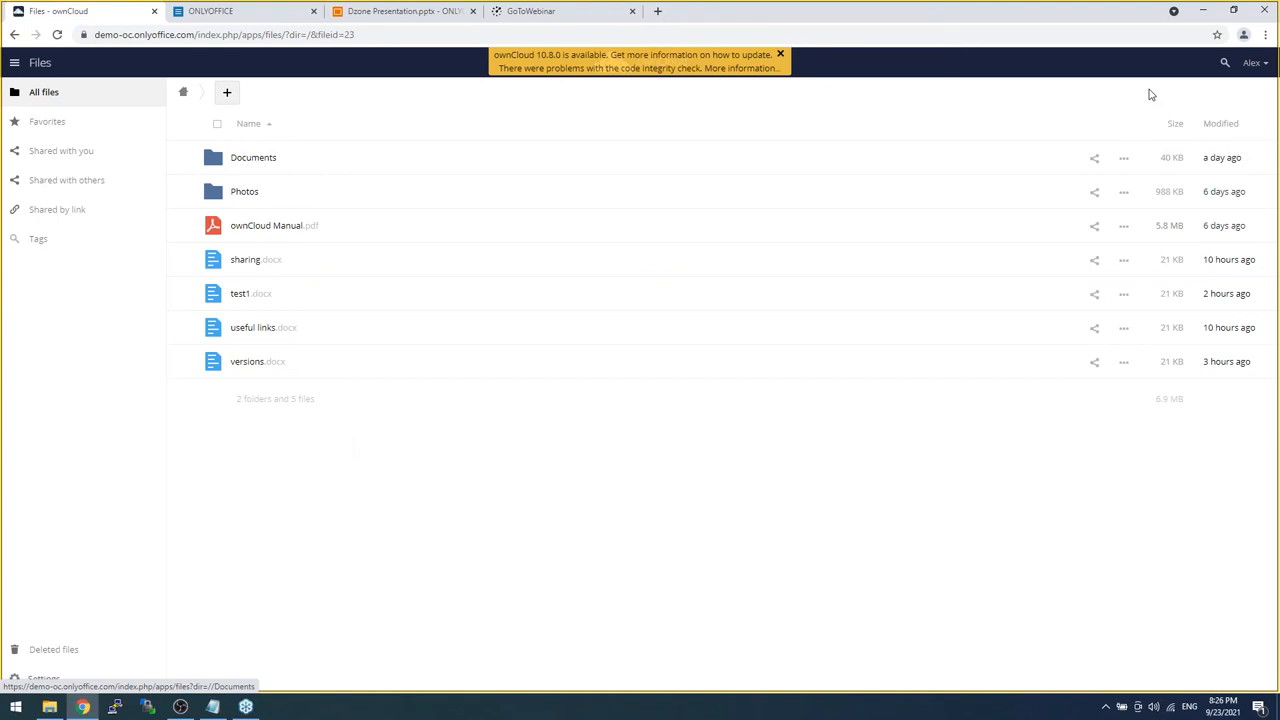
click(1253, 62)
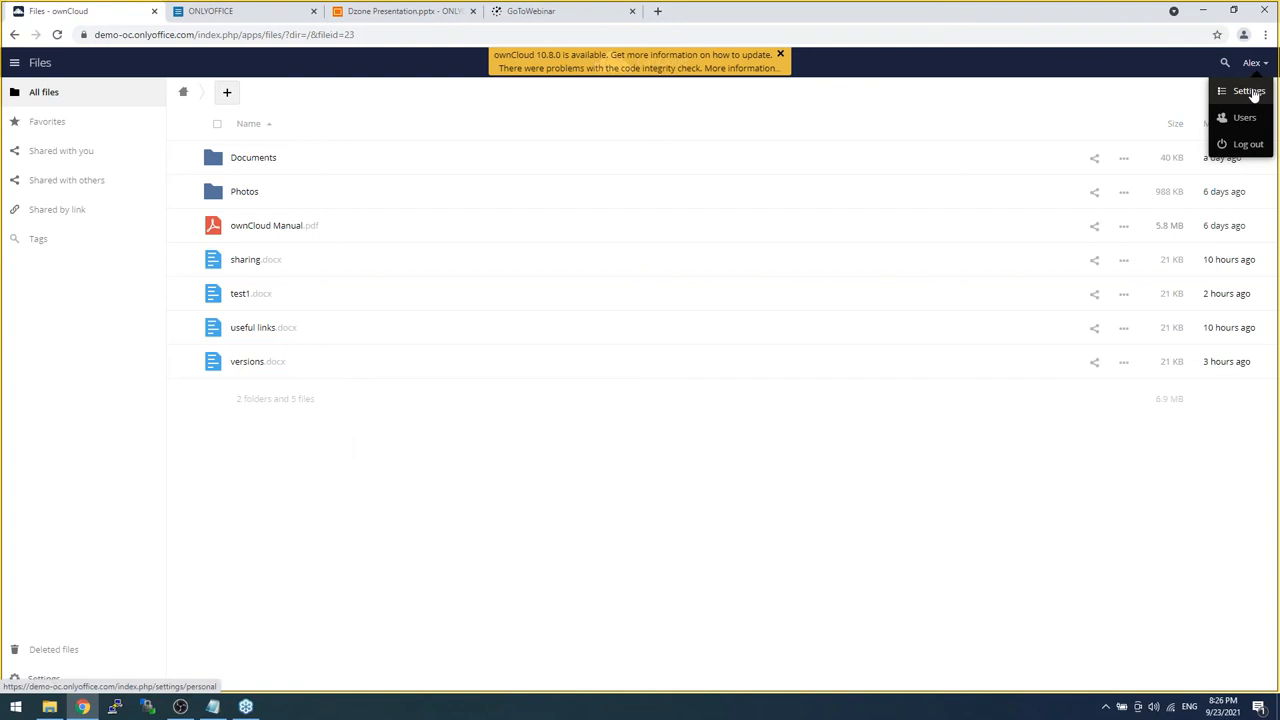
click(1248, 91)
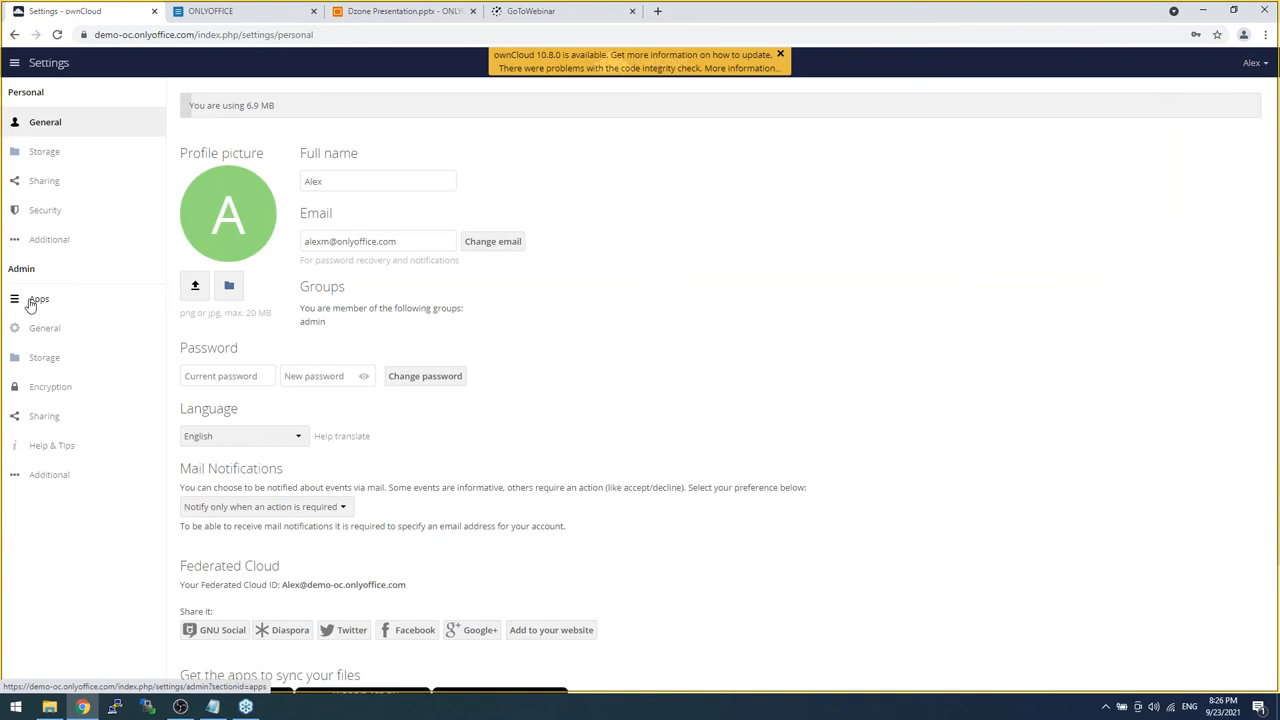
click(38, 299)
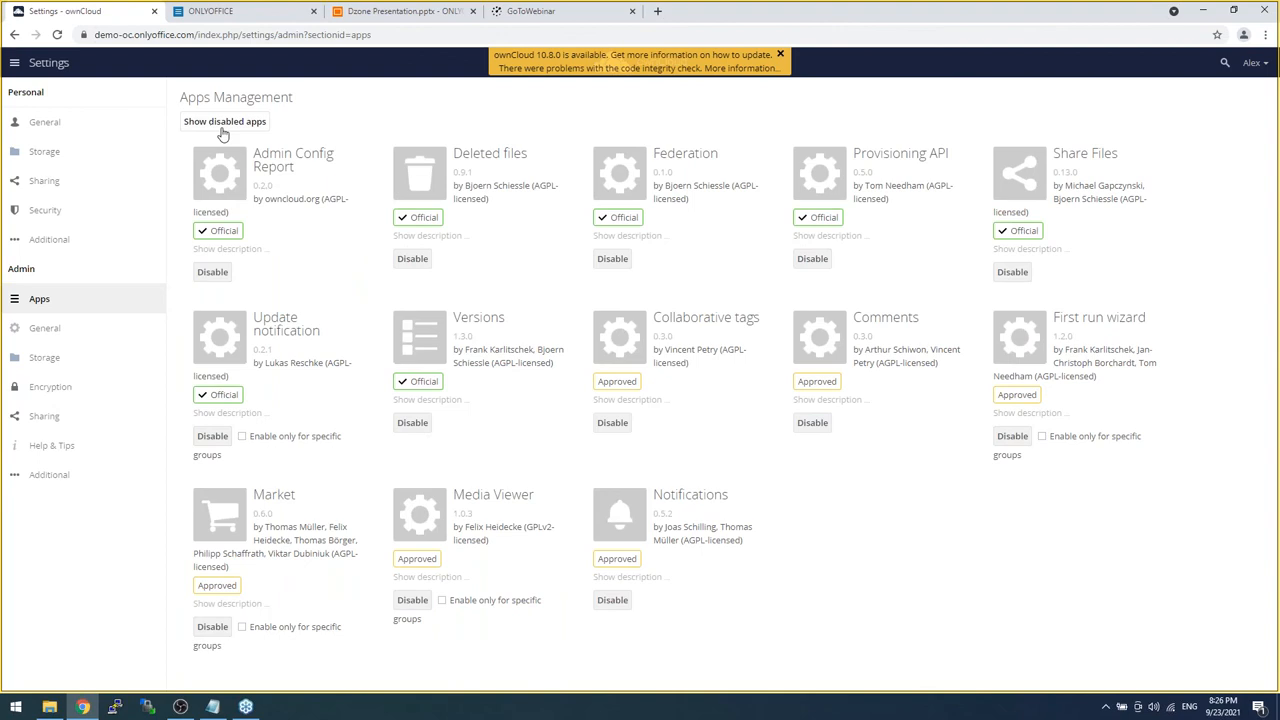
click(225, 121)
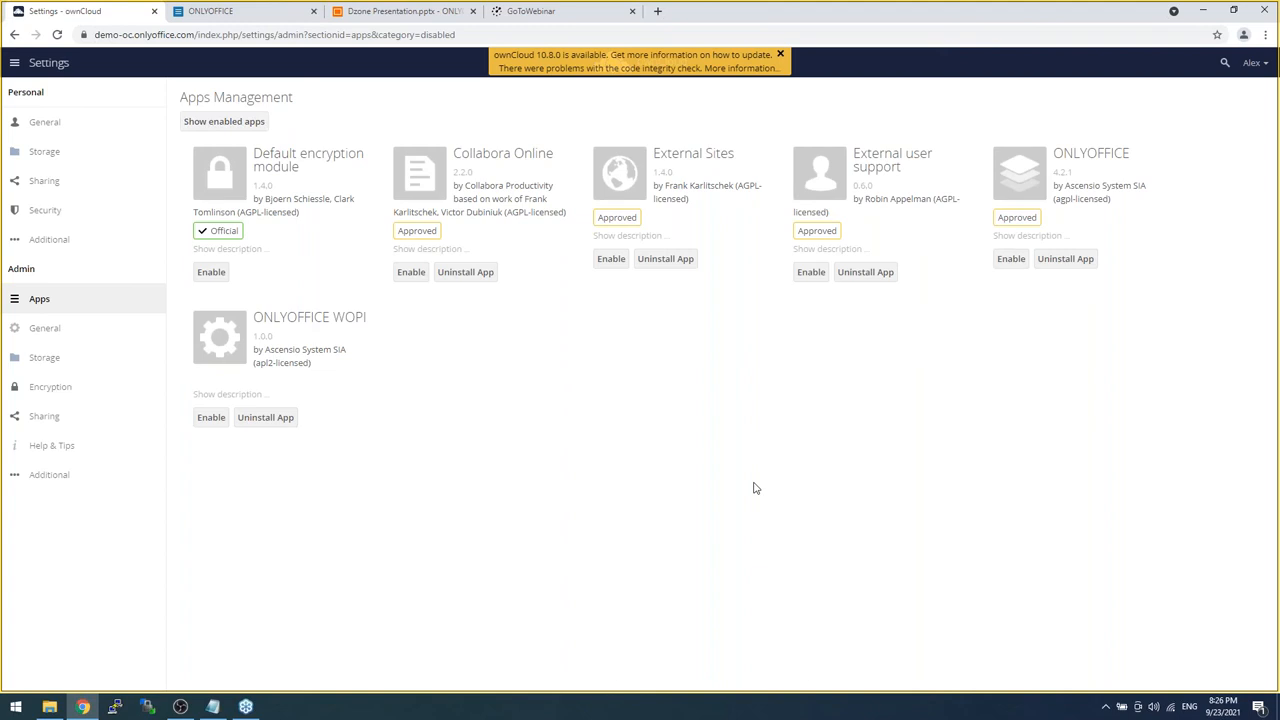
mouse_move(1081, 176)
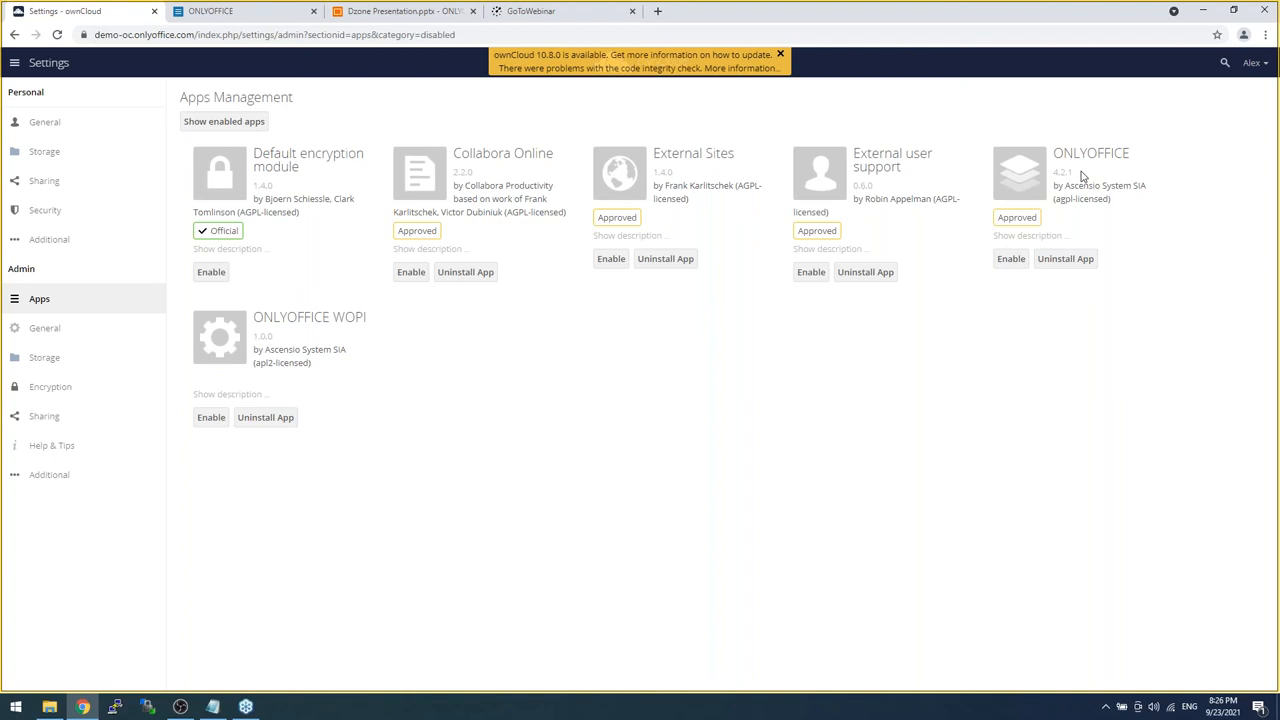
mouse_move(464, 393)
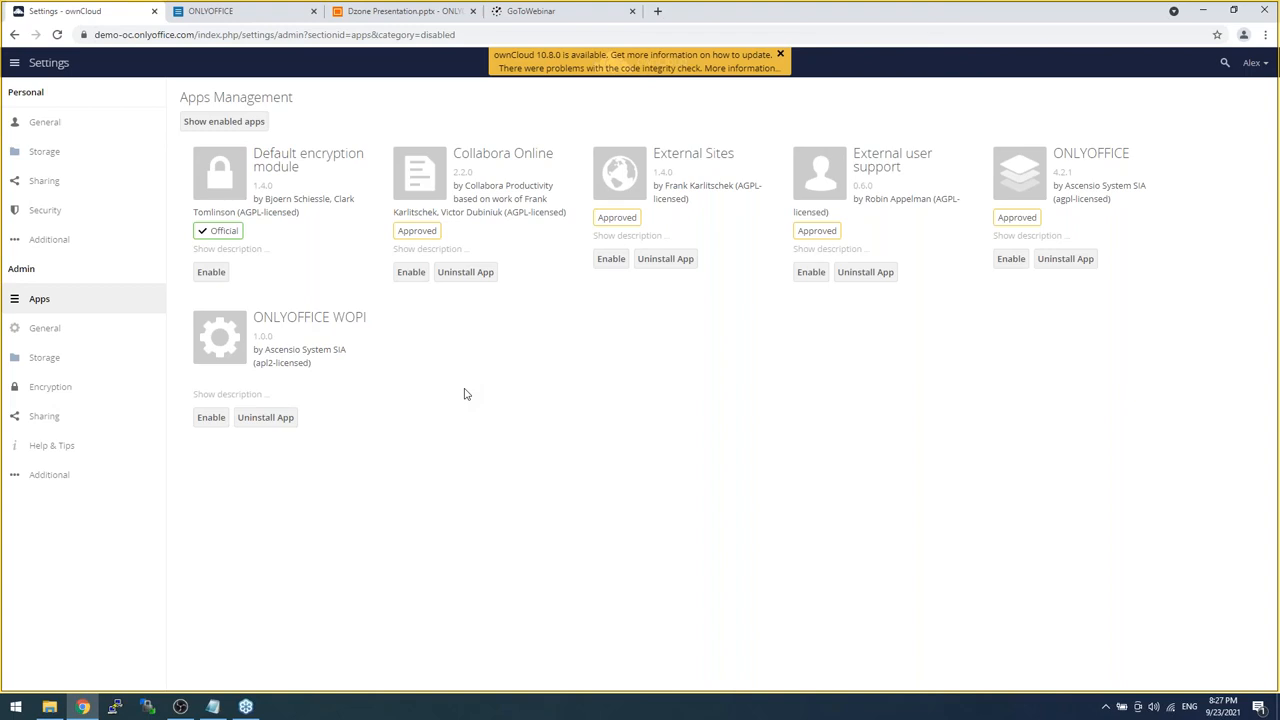
mouse_move(375, 351)
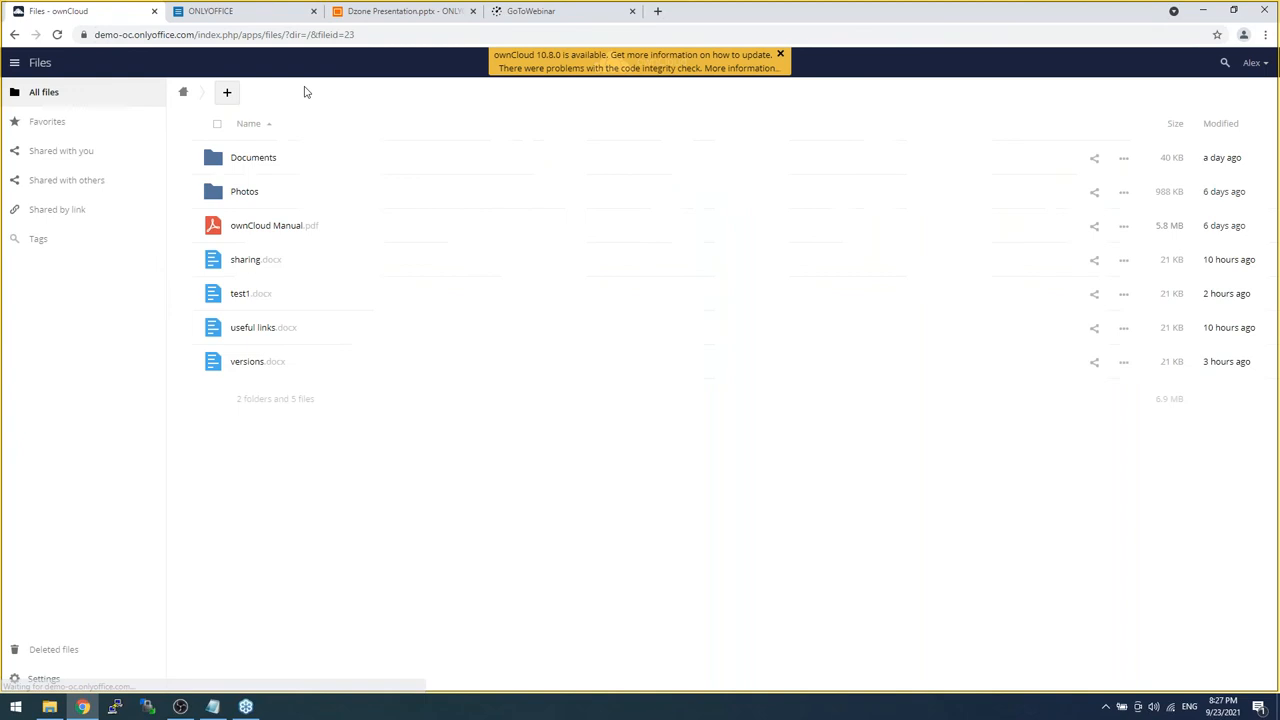
Open ownCloud's personal General settings page through the account menu.
click(226, 92)
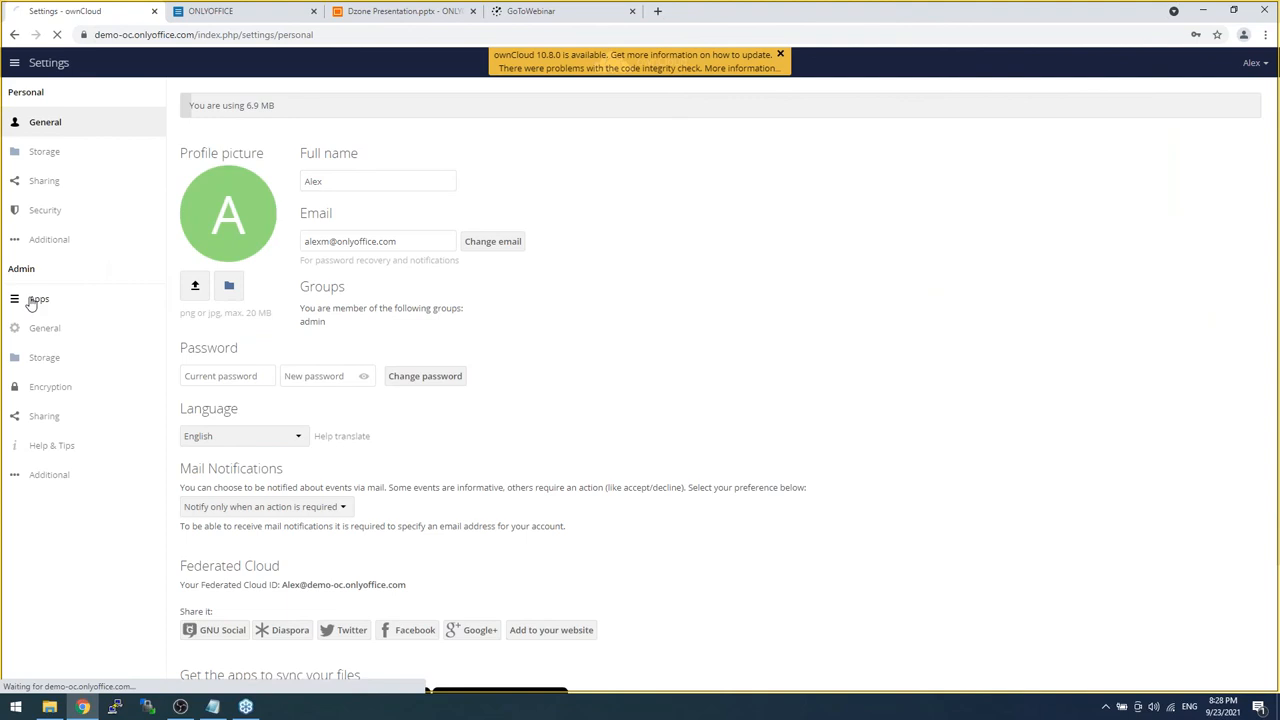
Enable the disabled ONLYOFFICE app and open its Additional admin settings showing the server address.
click(38, 299)
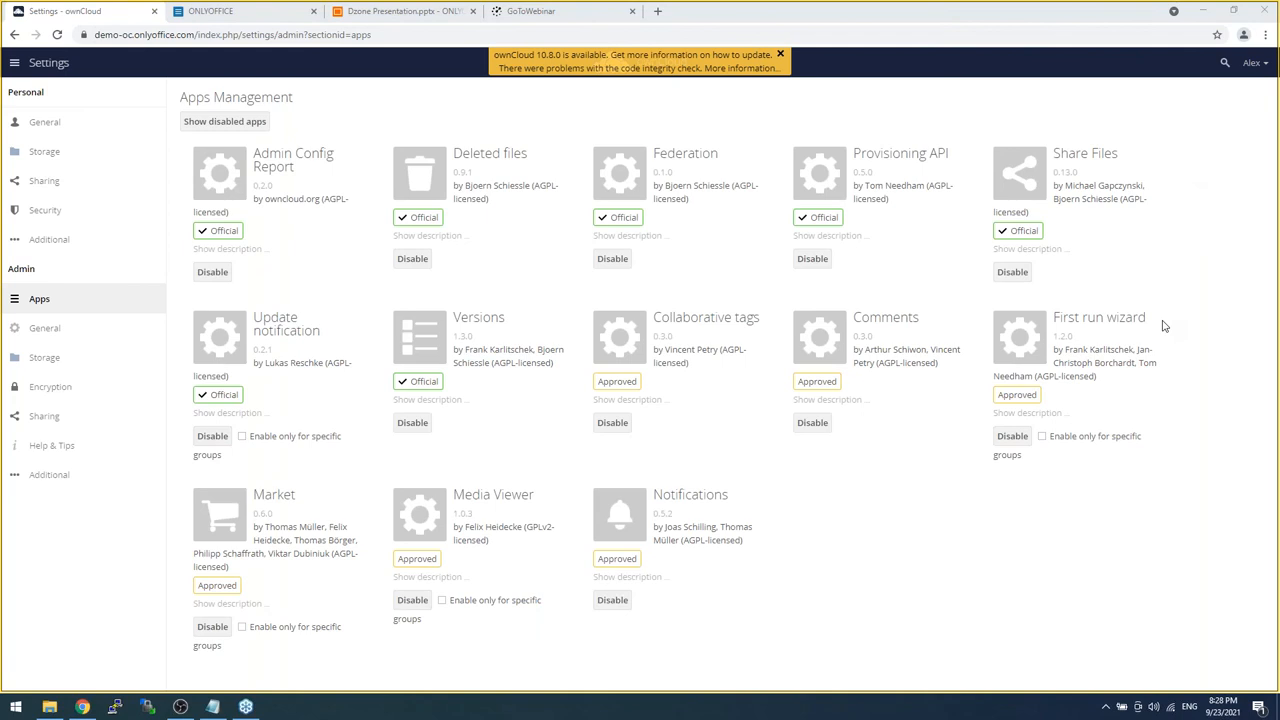
click(224, 121)
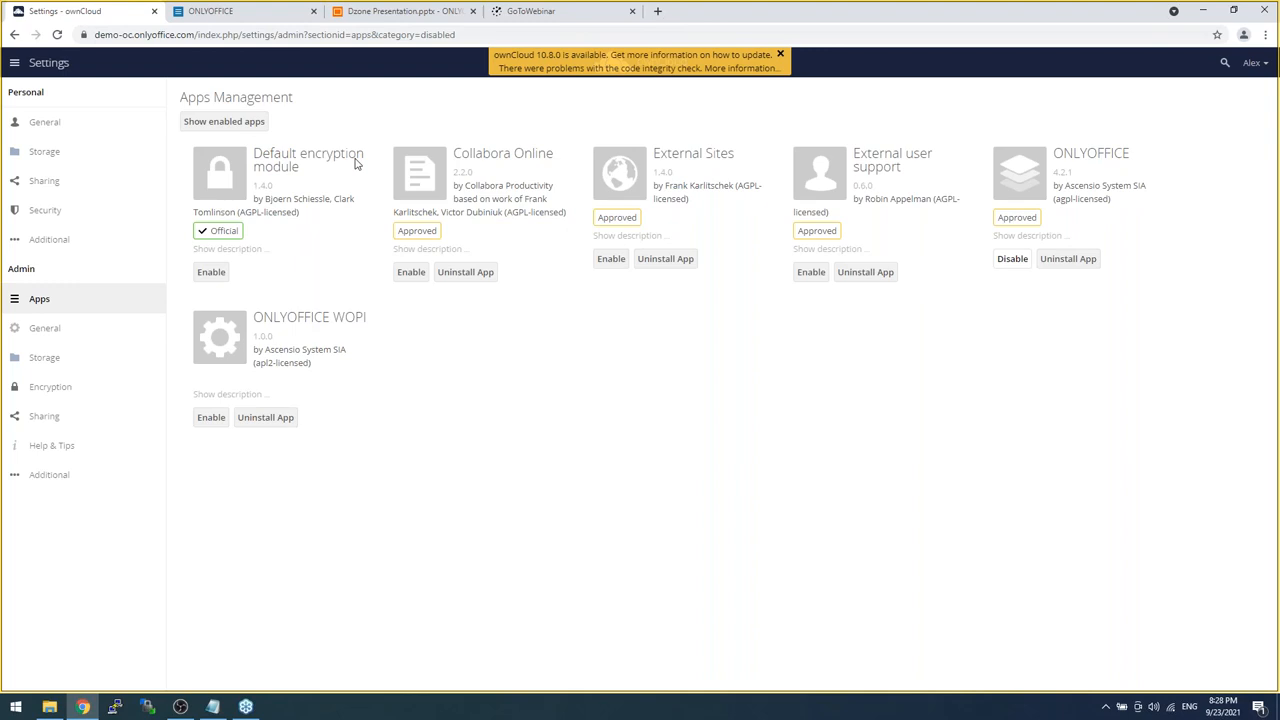
mouse_move(38, 282)
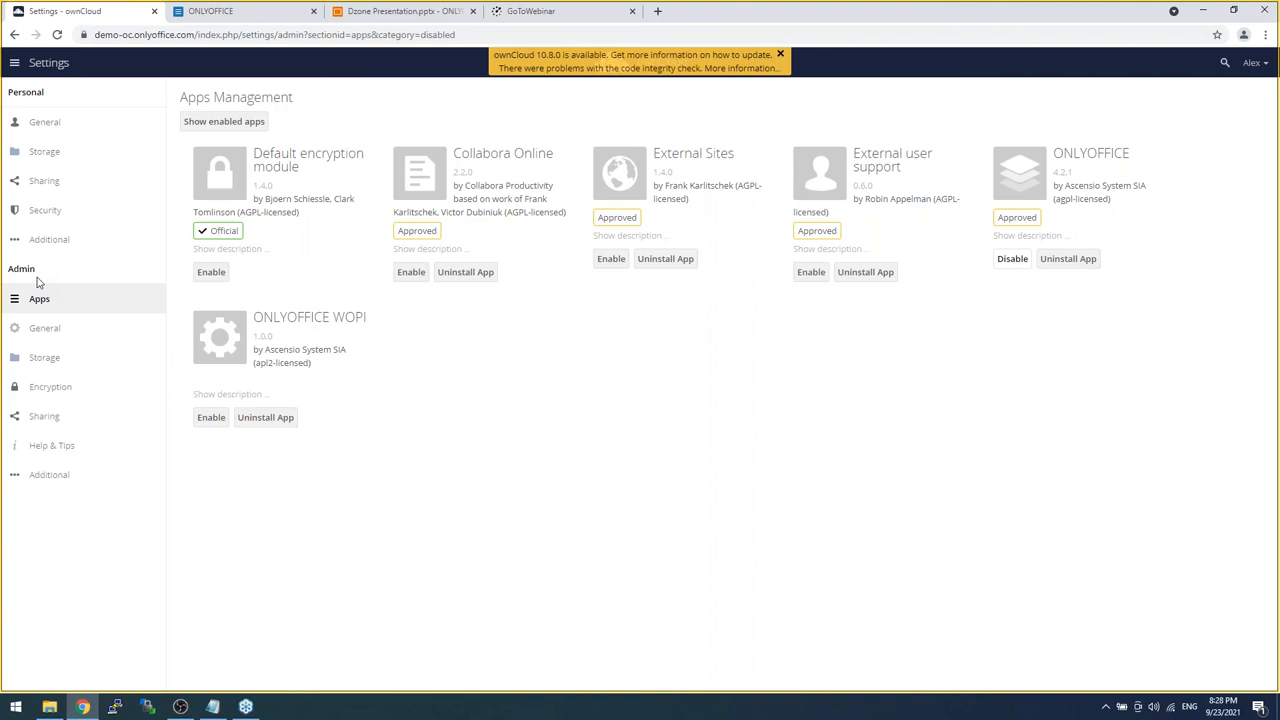
click(49, 474)
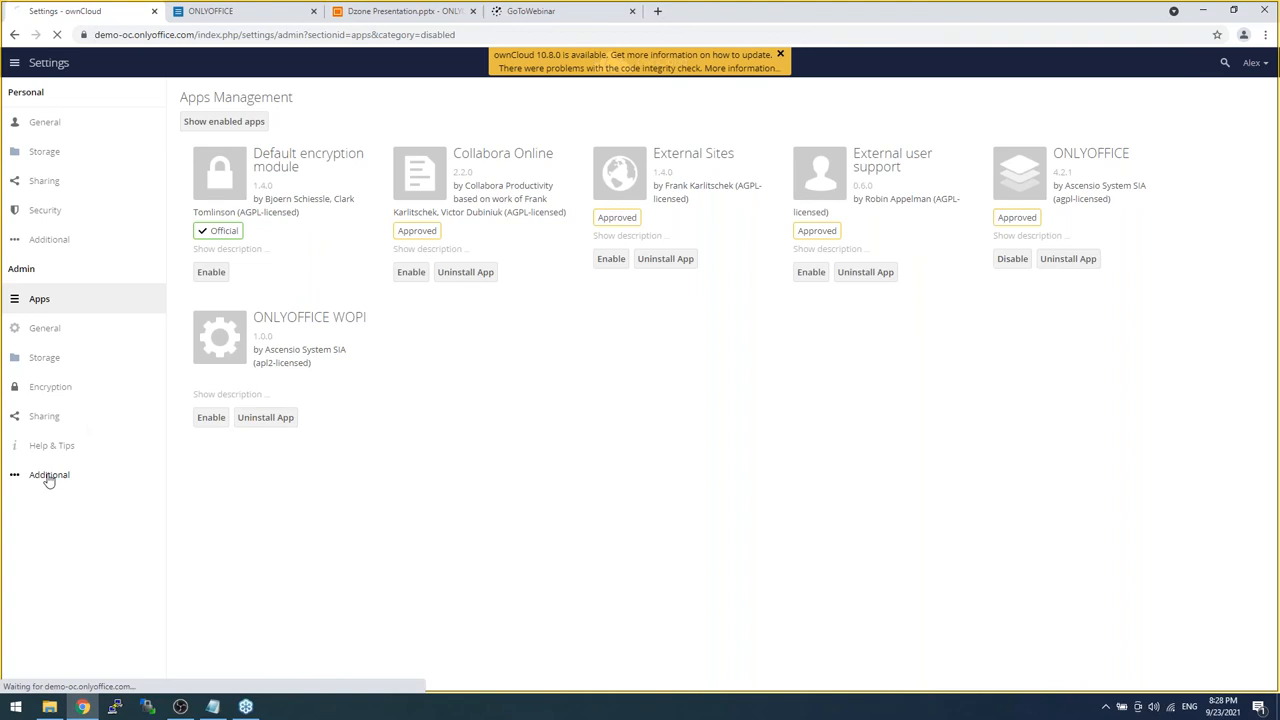
click(49, 474)
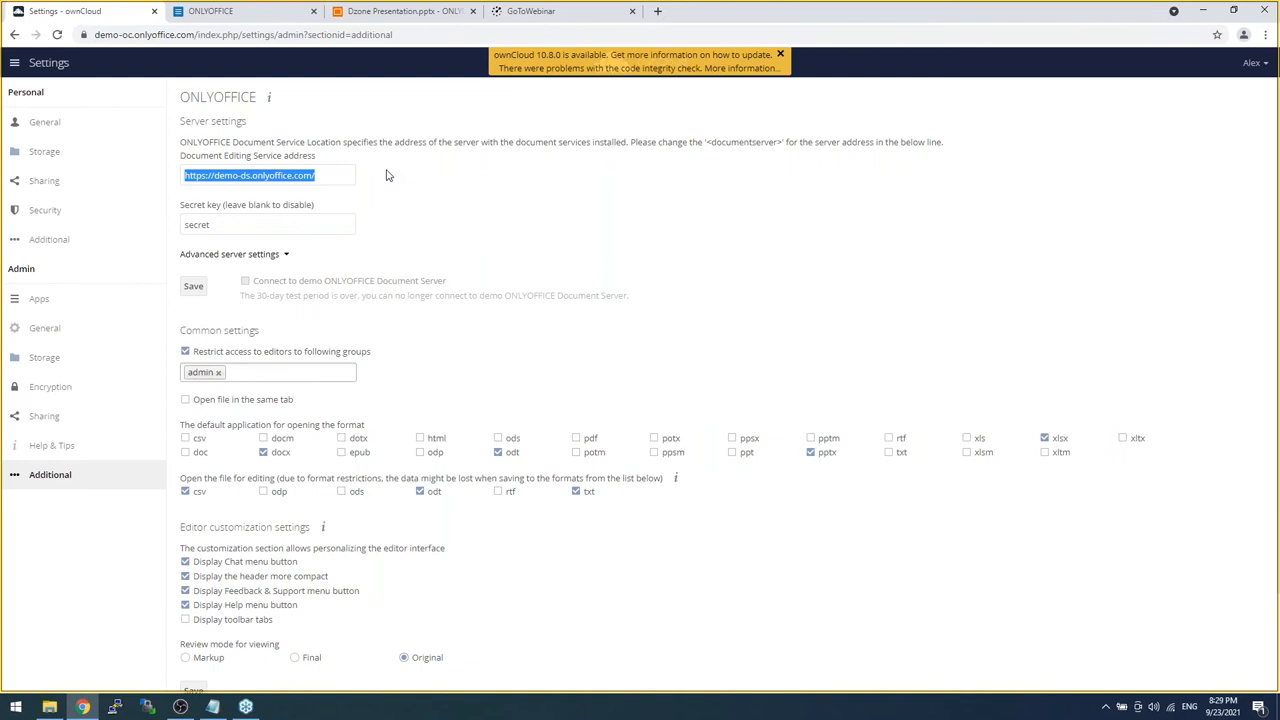
click(329, 174)
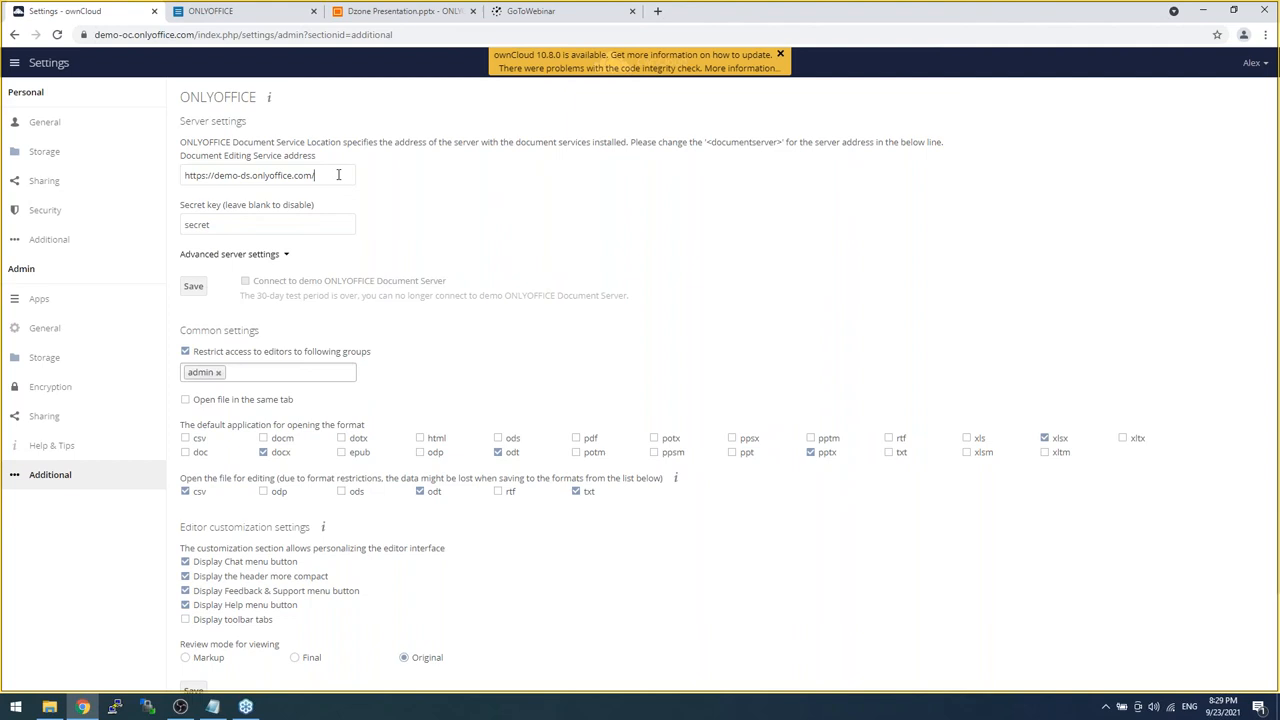
Open the demo-ds Document Editing Service address in a new tab, showing the Developer Edition welcome page.
right_click(250, 175)
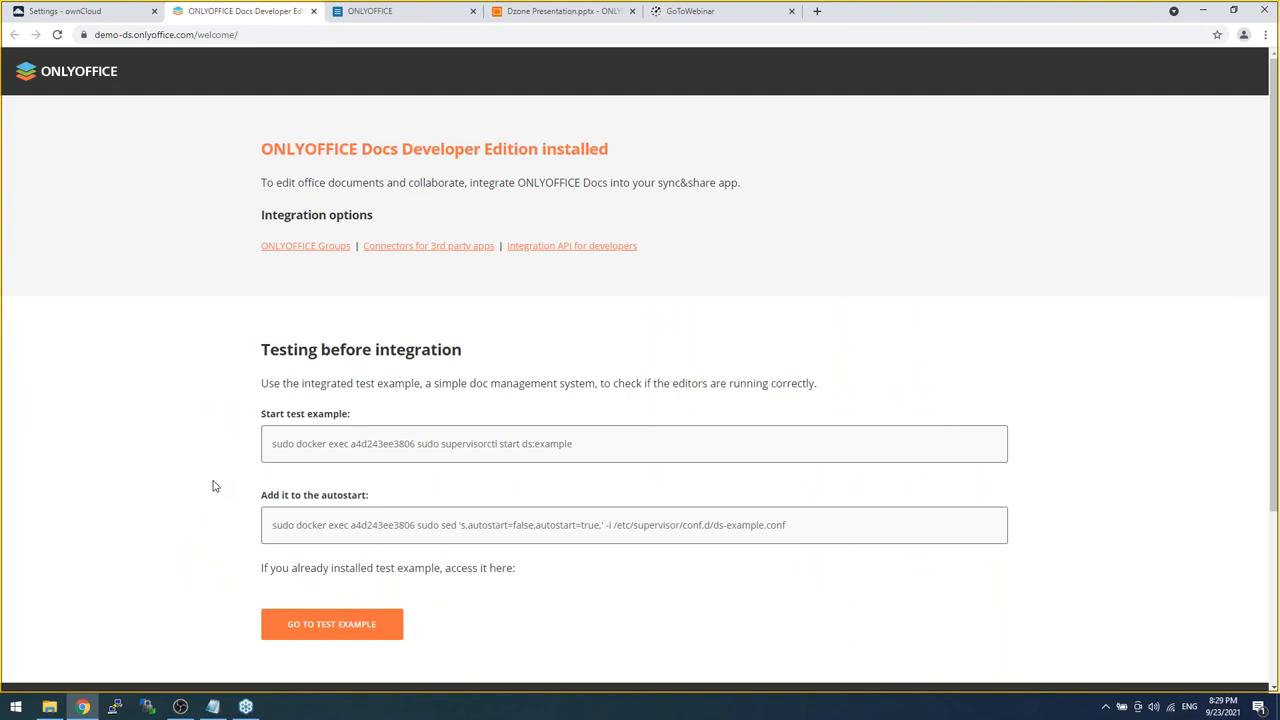
mouse_move(352, 628)
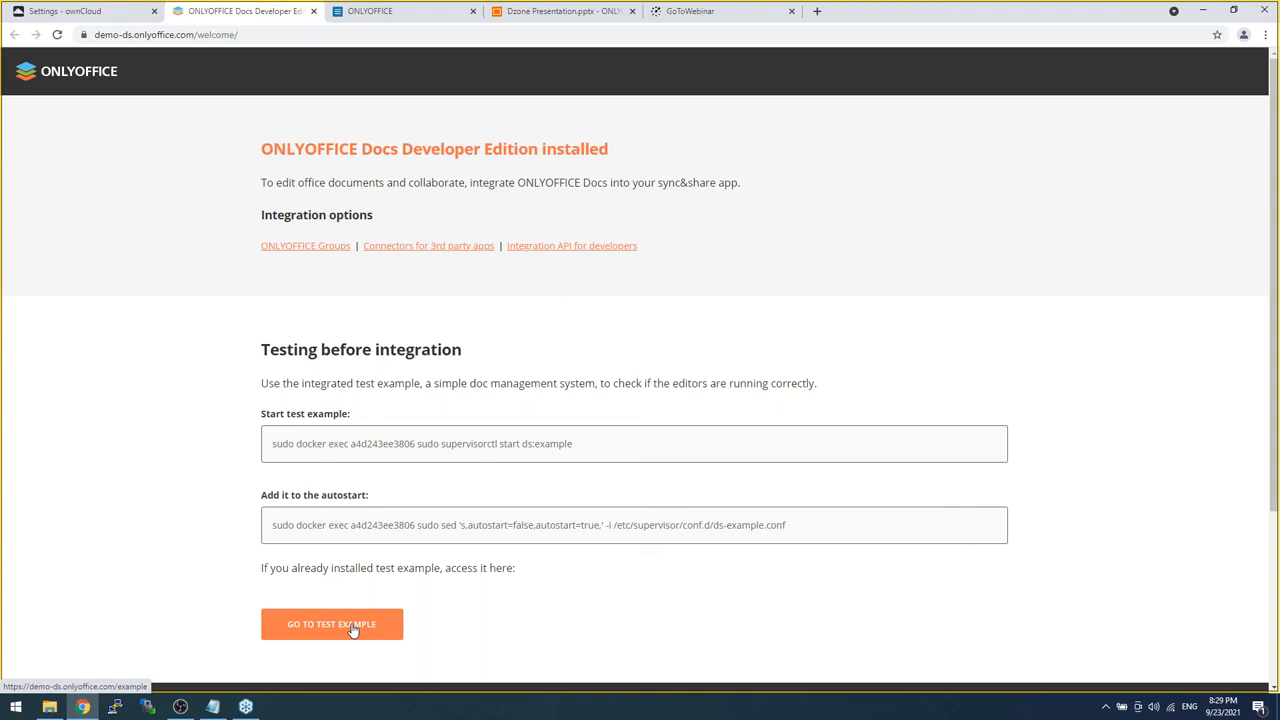
View the test example's documents list with new.docx, then return to ownCloud's ONLYOFFICE settings.
click(331, 623)
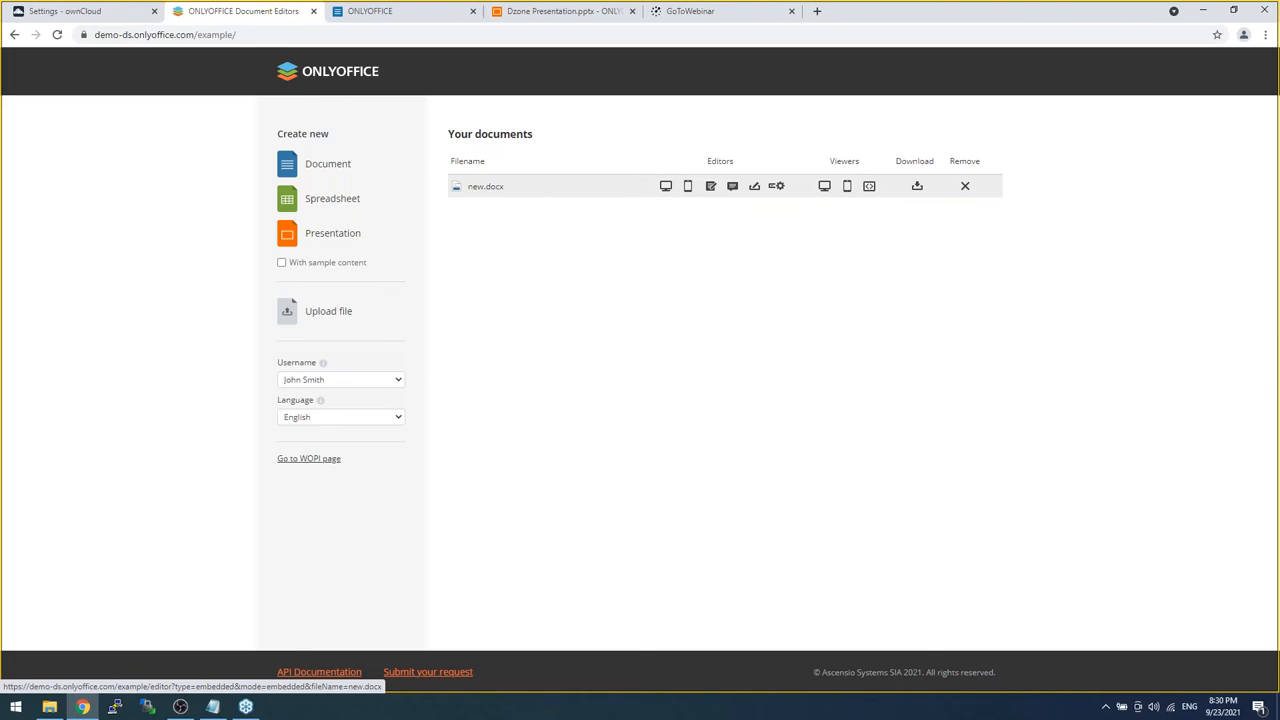
mouse_move(647, 307)
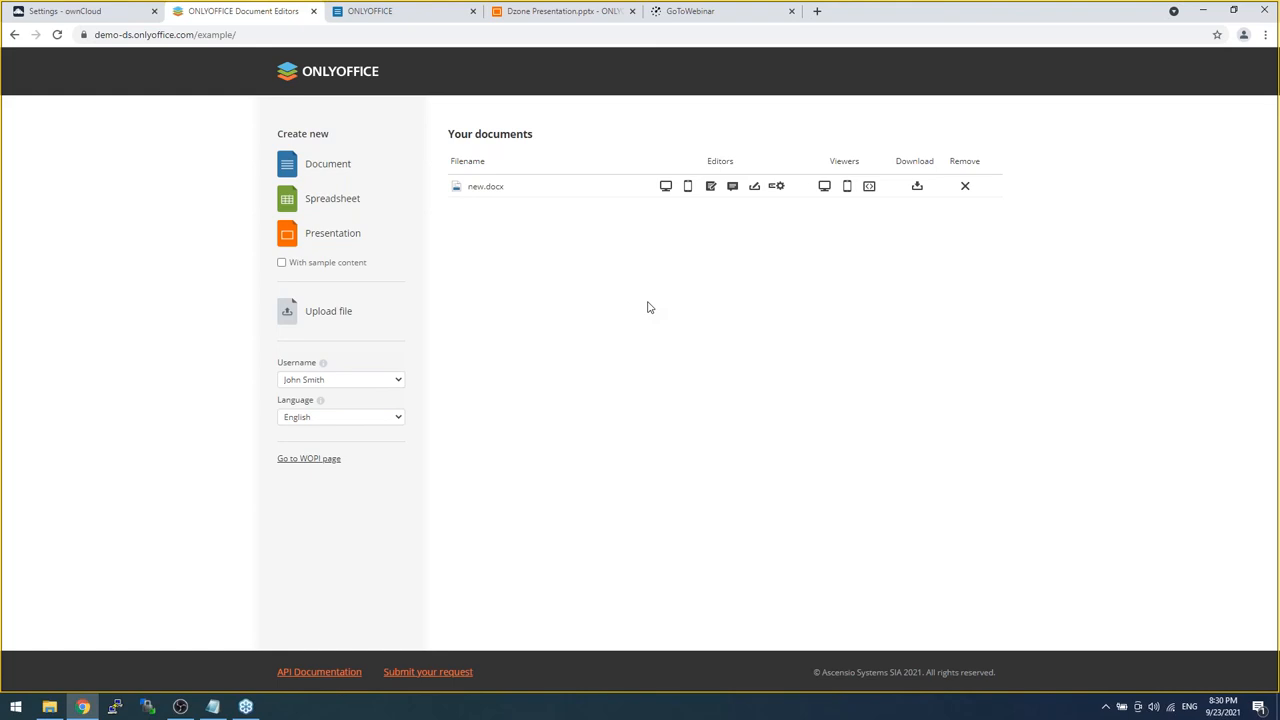
click(80, 11)
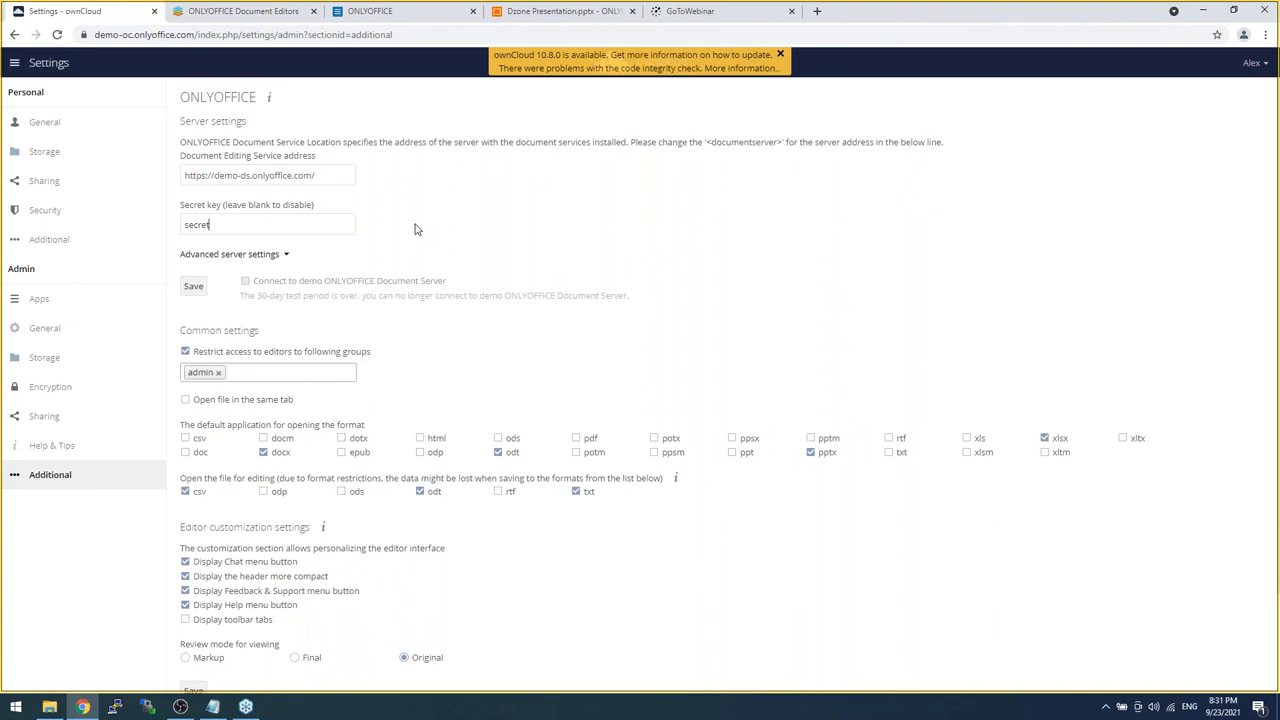
double_click(197, 224)
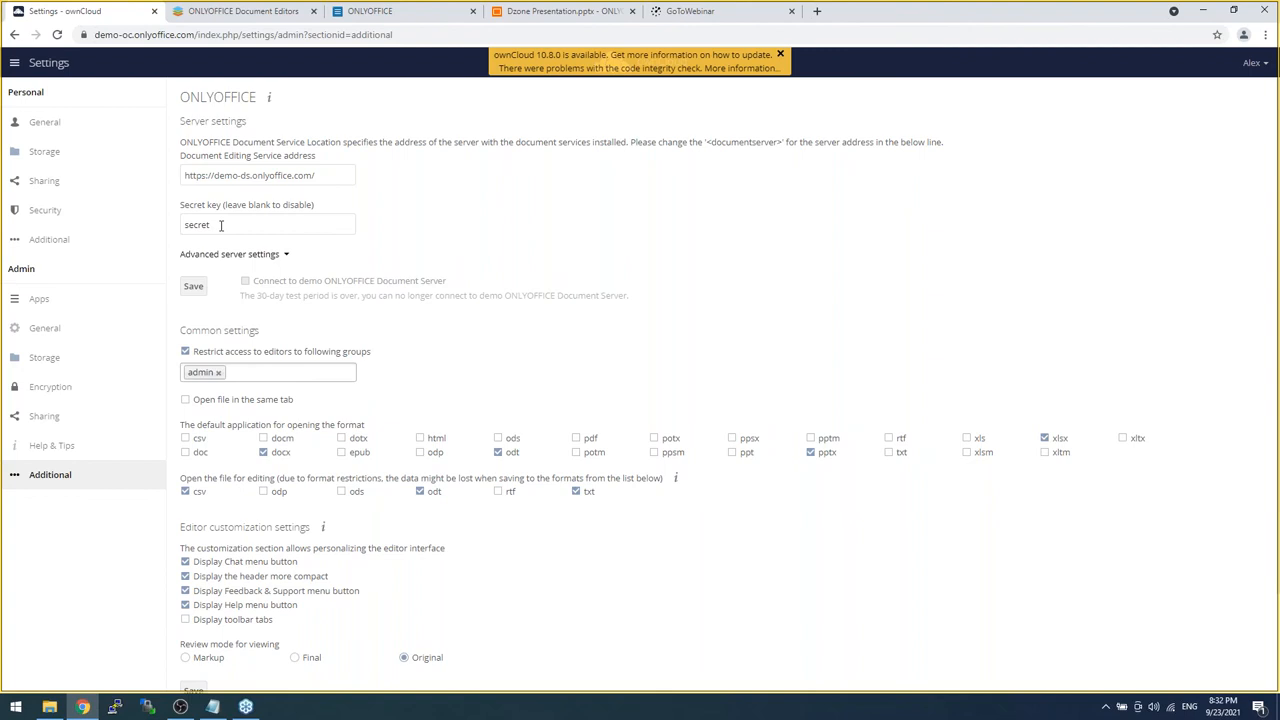
mouse_move(503, 244)
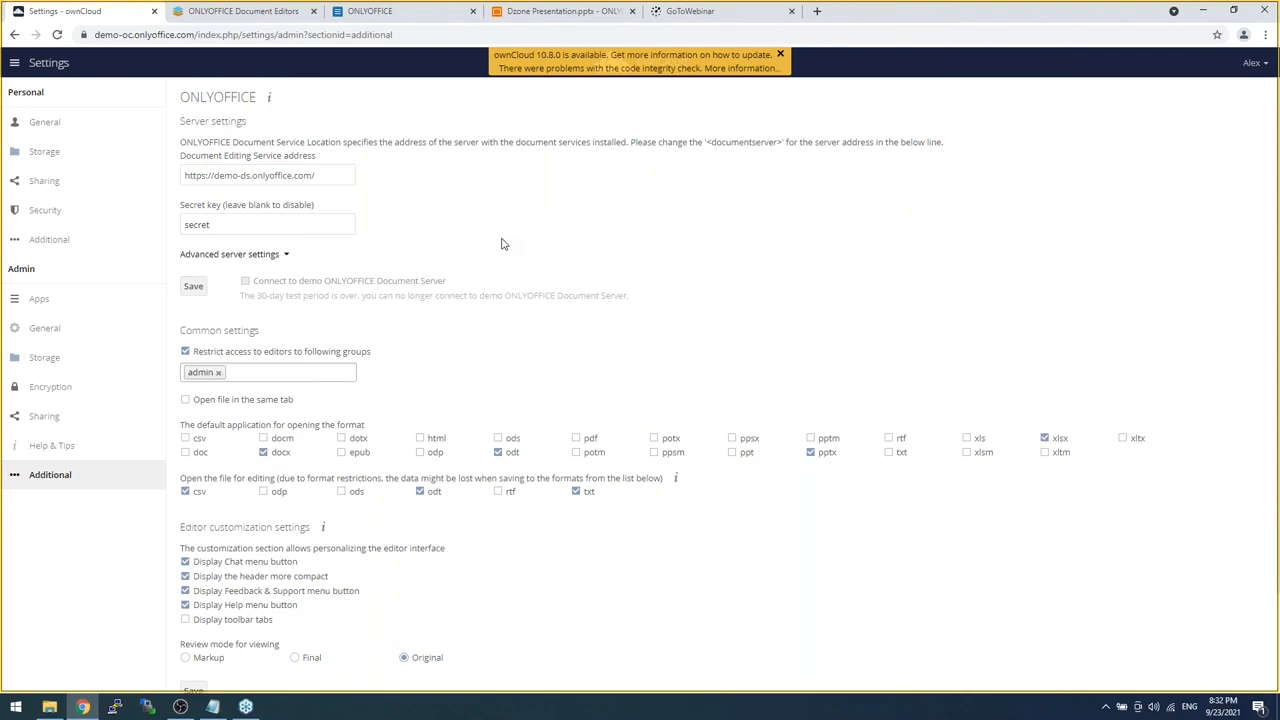
Inspect the ONLYOFFICE secret key, then go back to ownCloud's All files list.
click(267, 224)
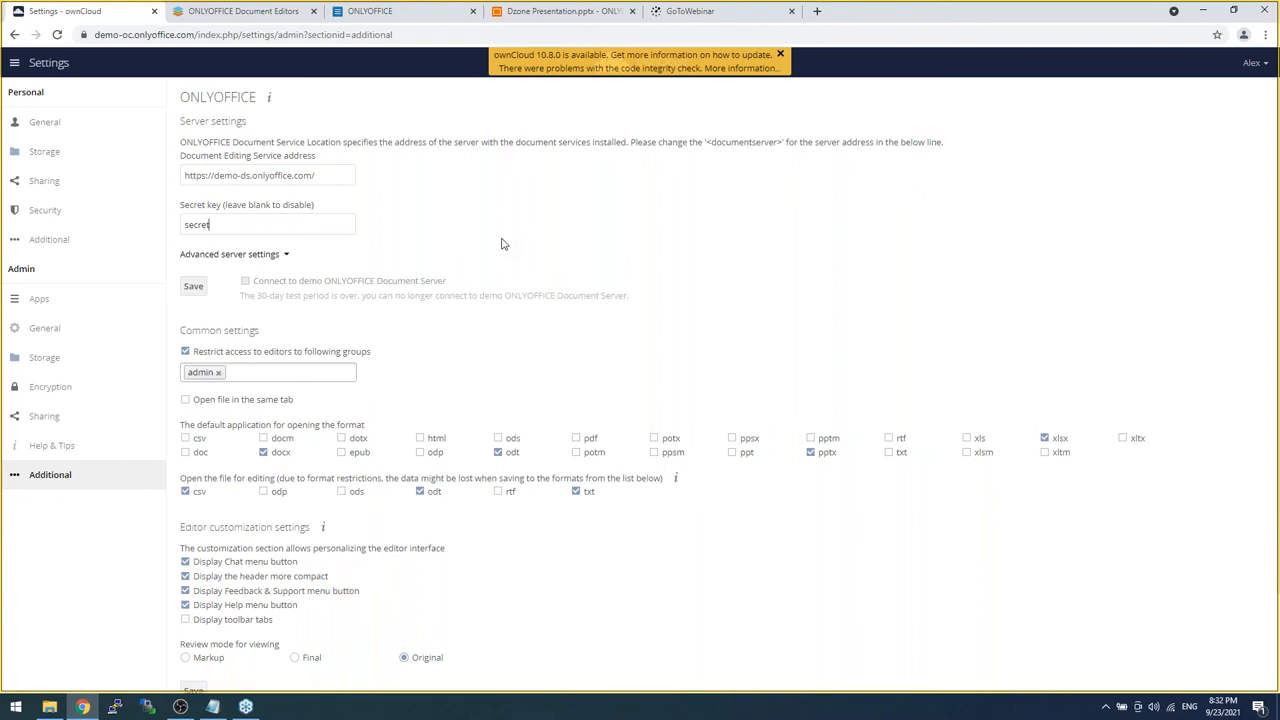
mouse_move(389, 253)
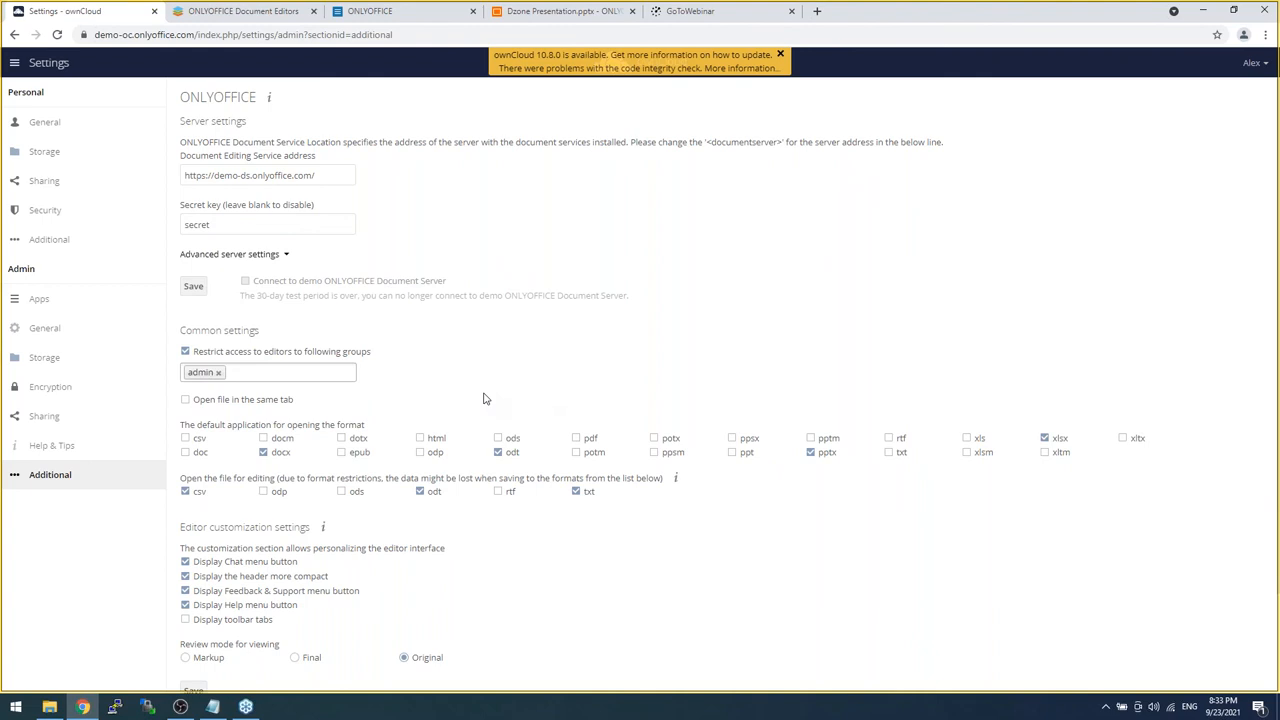
mouse_move(267, 462)
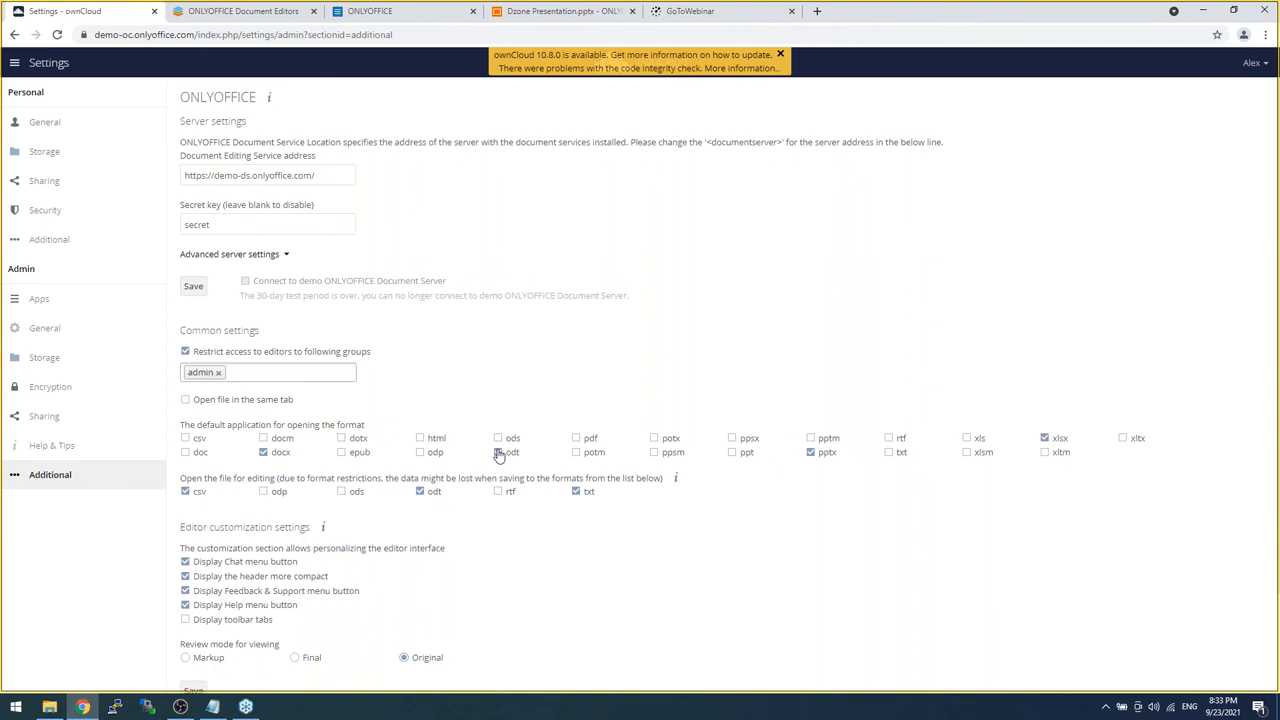
click(14, 62)
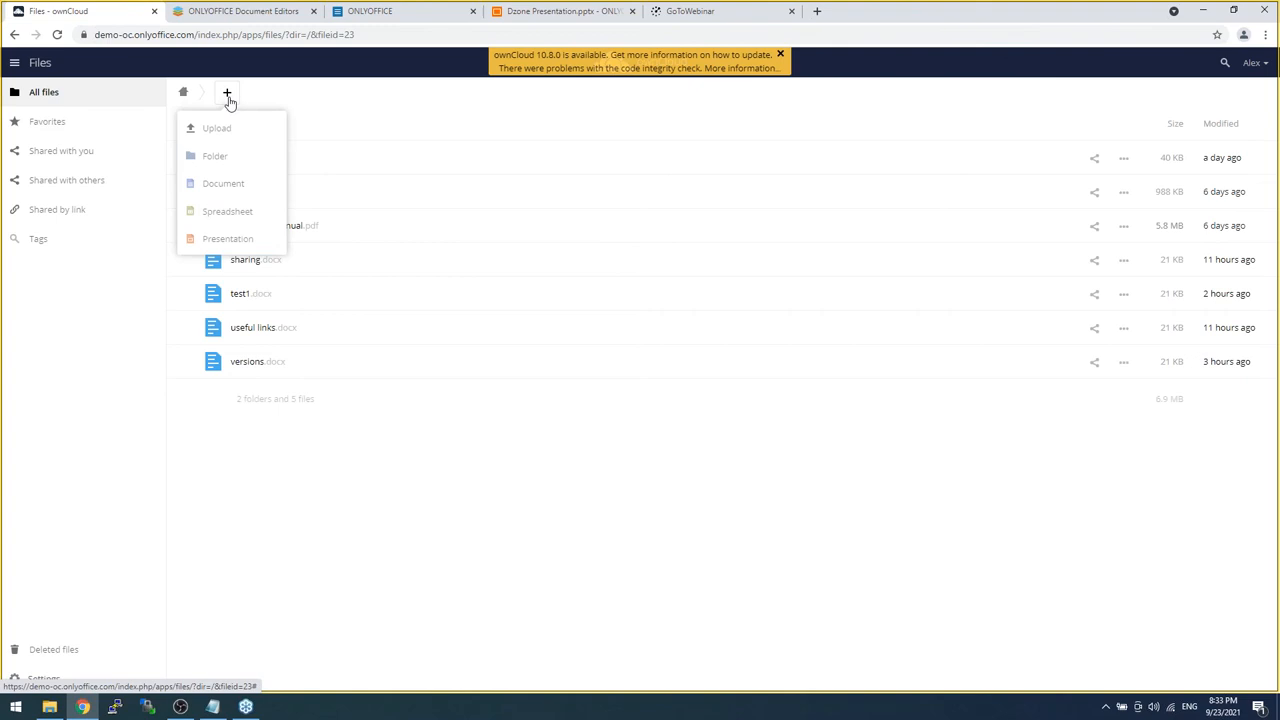
Create the new document test2.docx from the new-item menu.
click(223, 183)
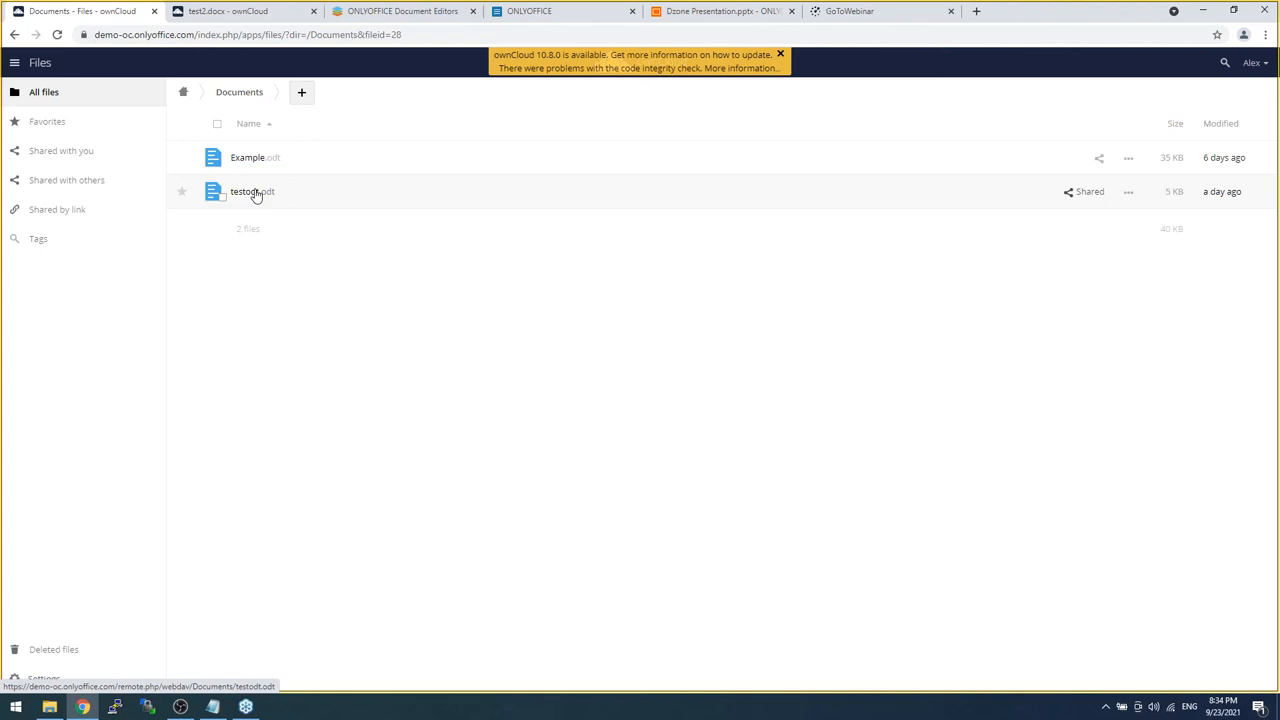
Open testodt.odt and return to All files, where test2.docx now appears.
click(183, 92)
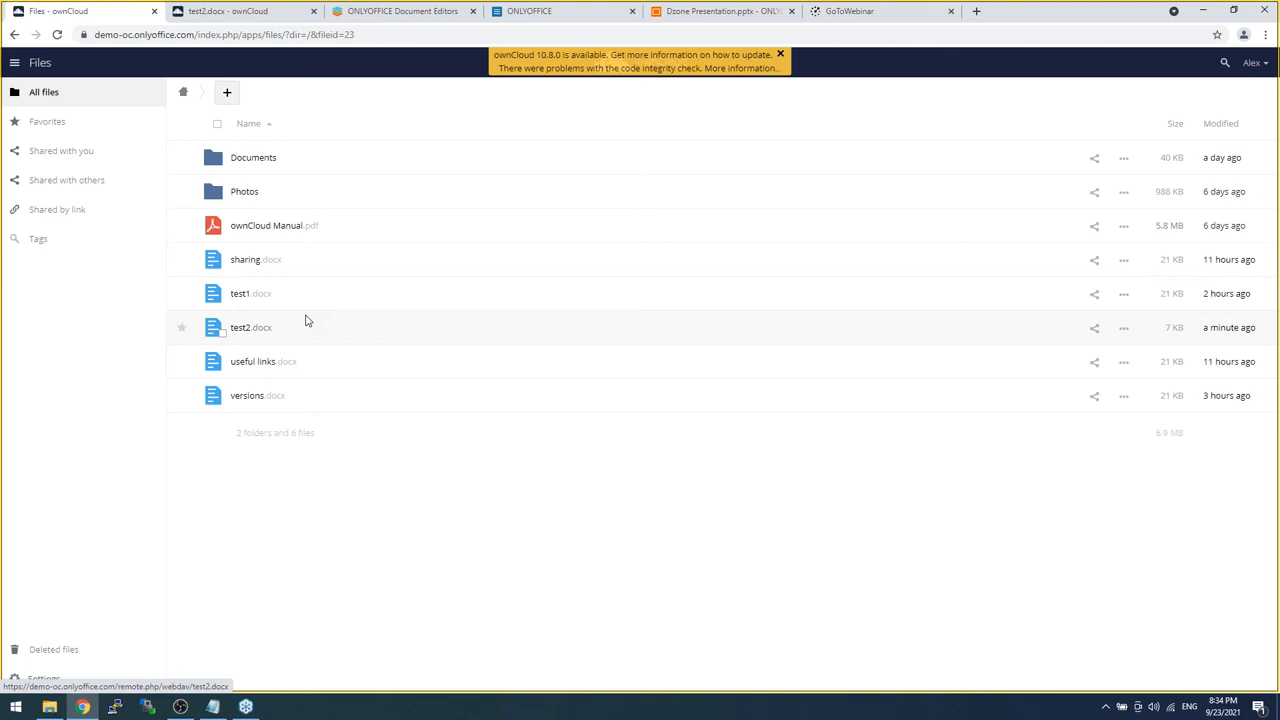
mouse_move(274, 506)
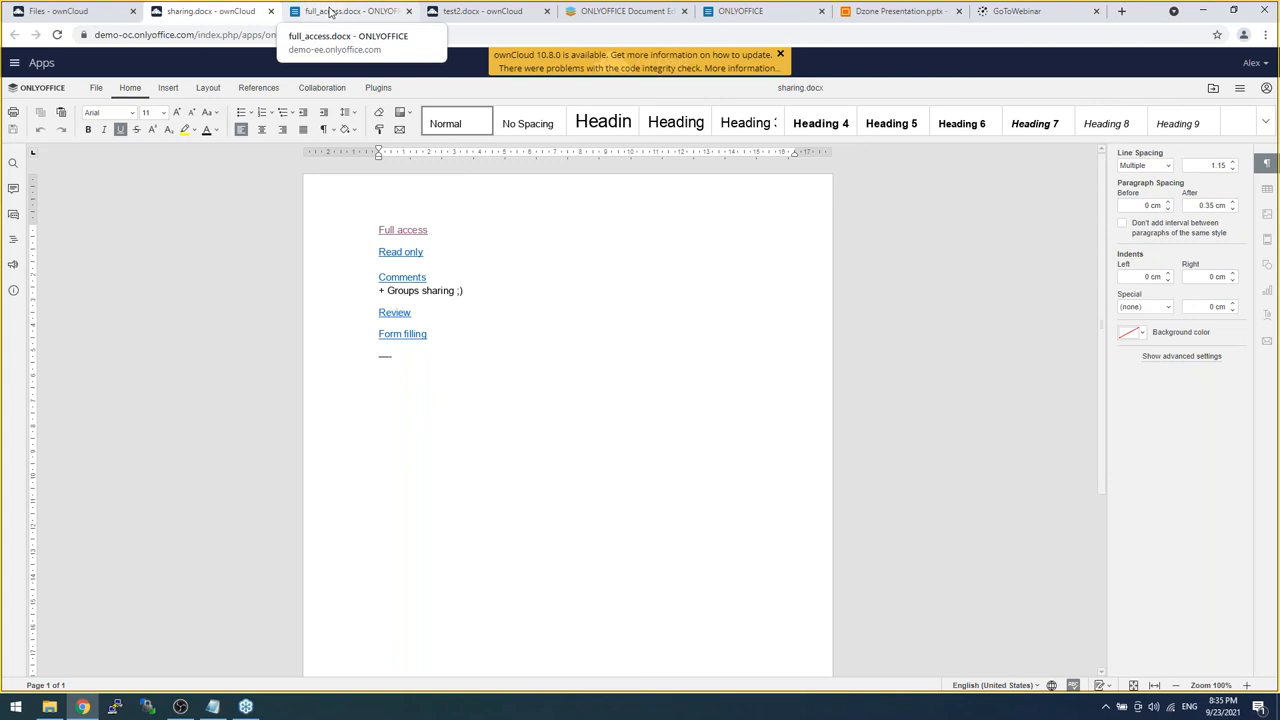
Type numbers into full_access.docx, then close it to return to sharing.docx.
click(345, 11)
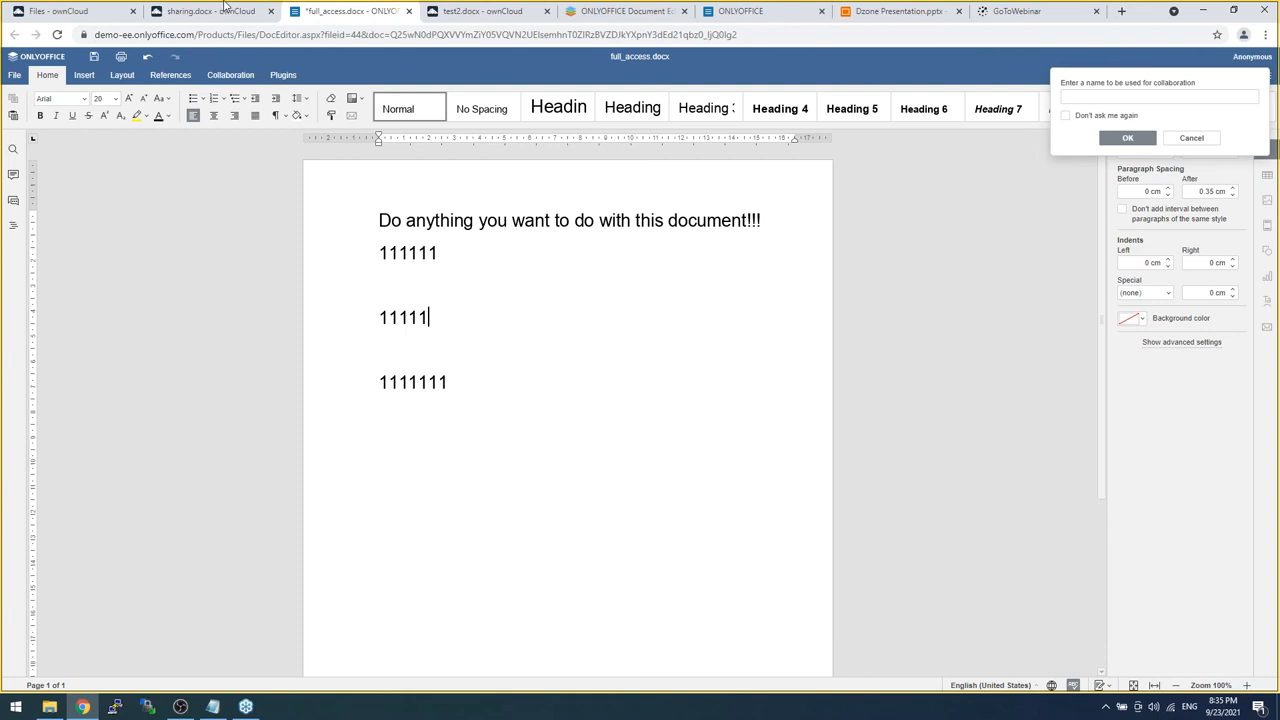
click(210, 11)
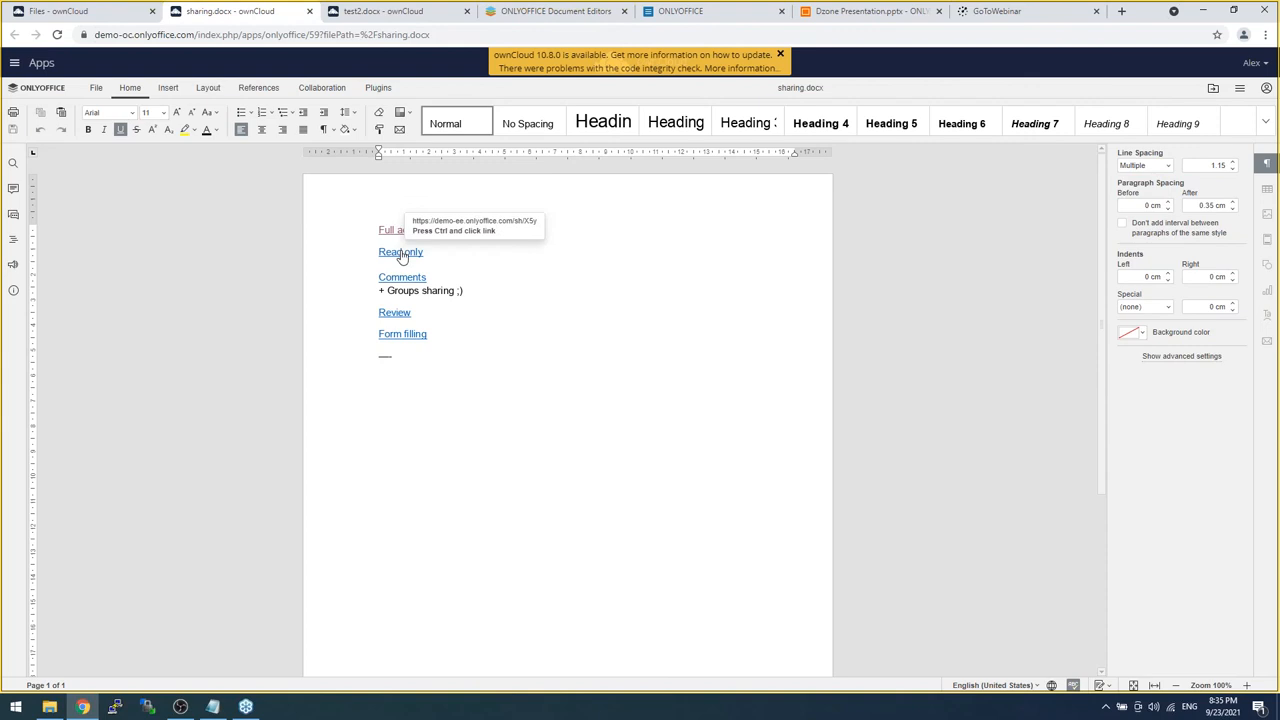
View the Read only document from its sharing link, then close its tab.
click(400, 252)
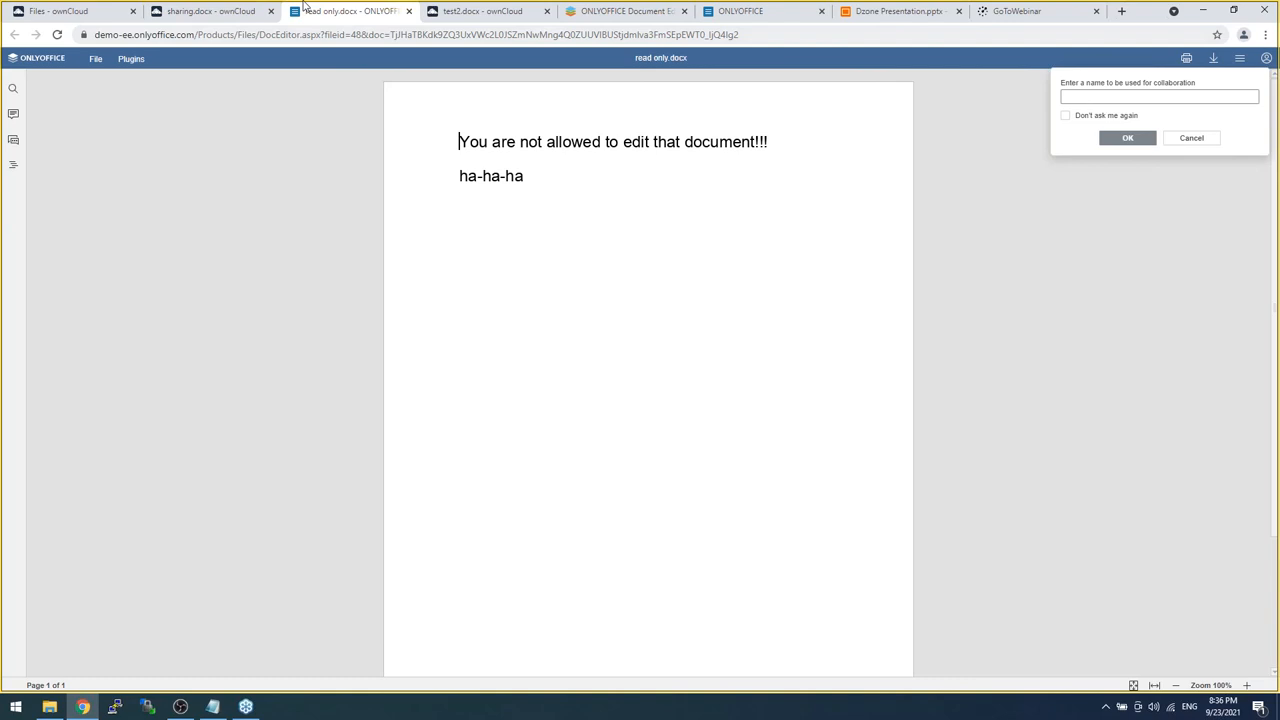
click(229, 11)
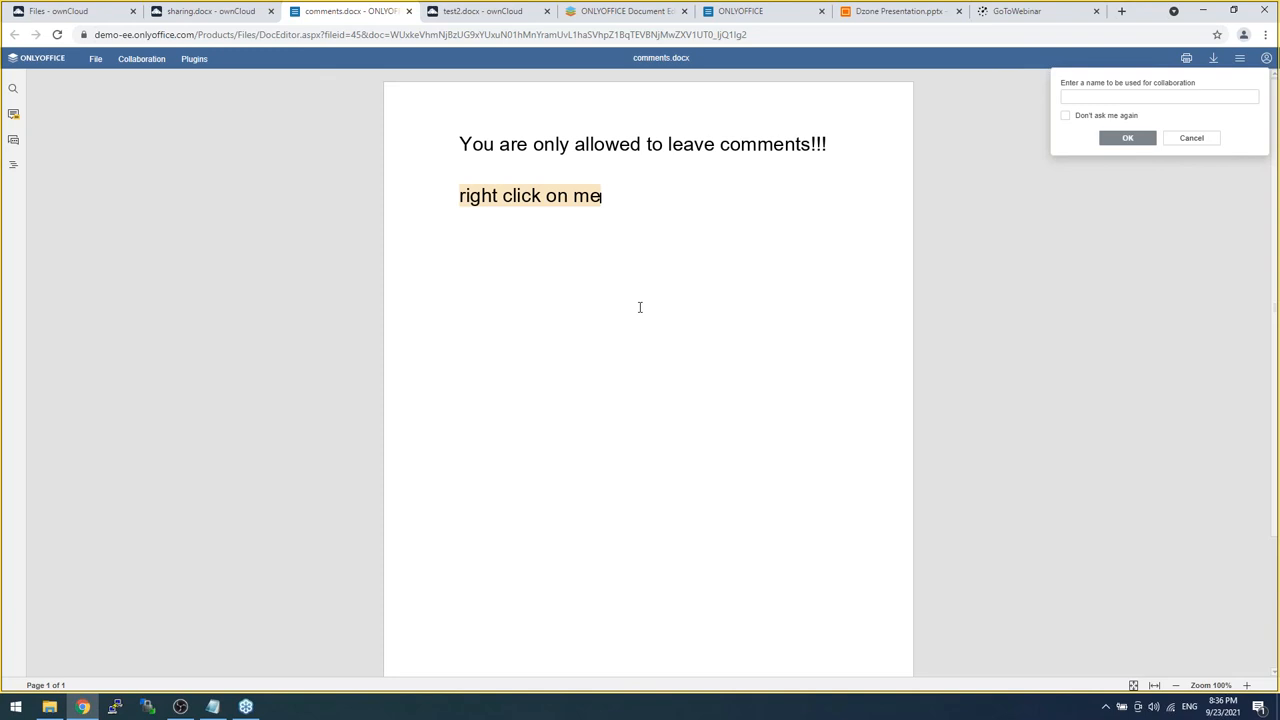
Comment 1111111 on the heading word 'comments' in comments.docx, then close that tab.
right_click(765, 143)
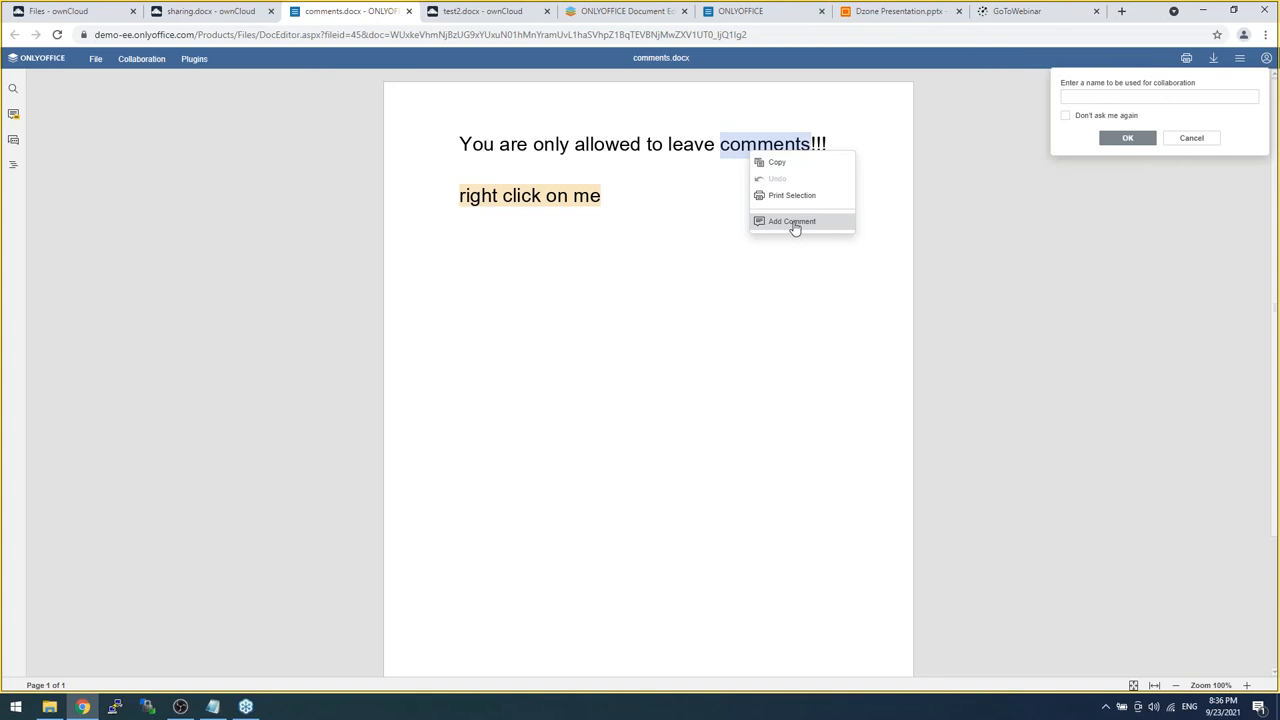
click(791, 221)
text(1111111)
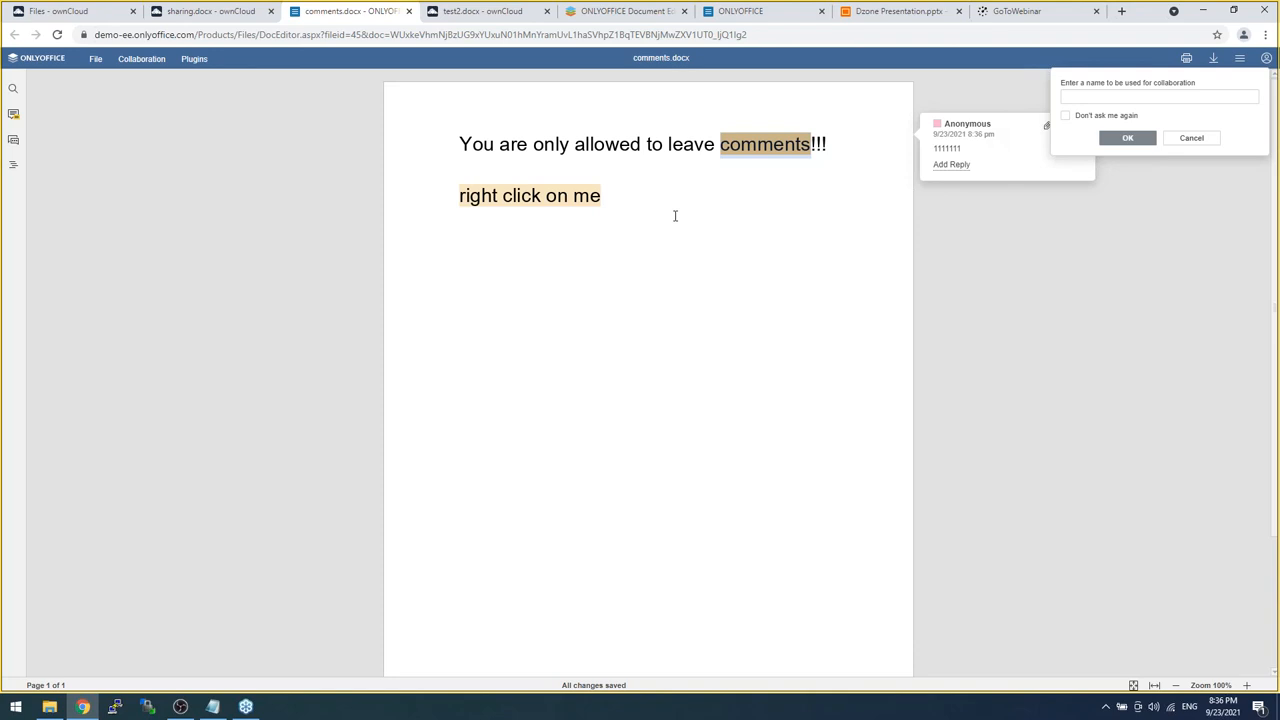
click(230, 11)
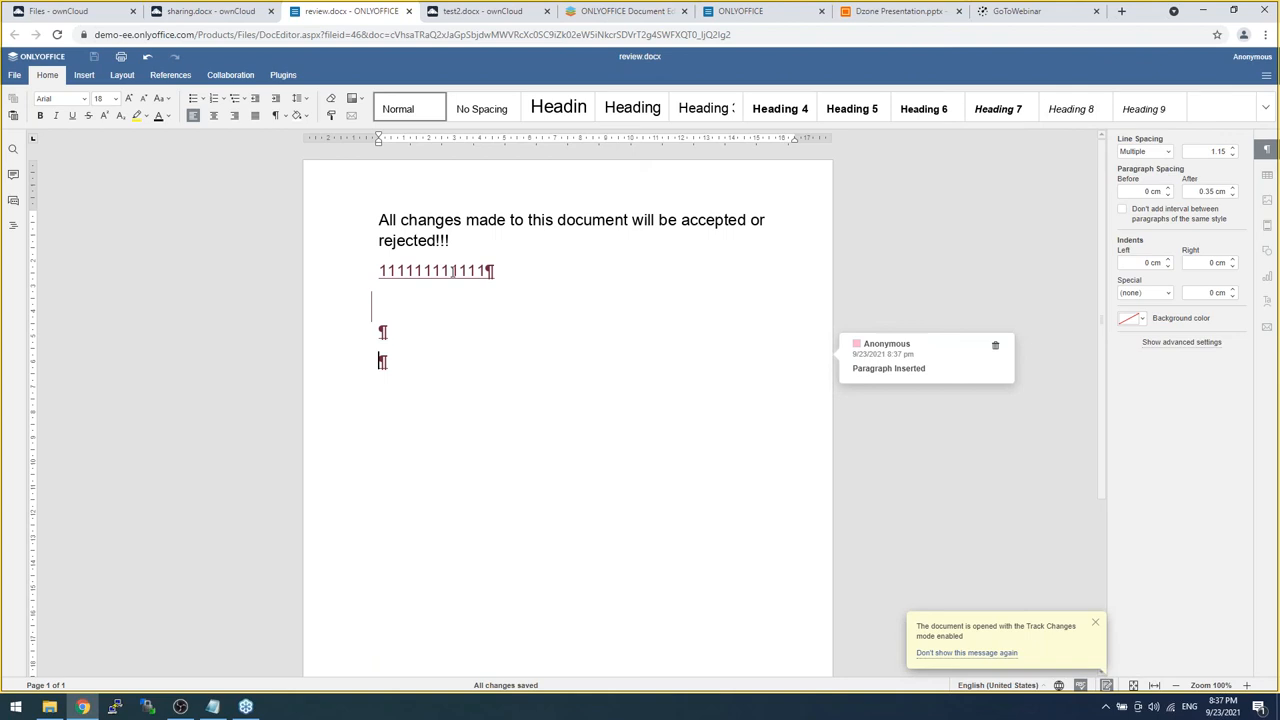
Close the review.docx tab to return to sharing.docx.
click(210, 11)
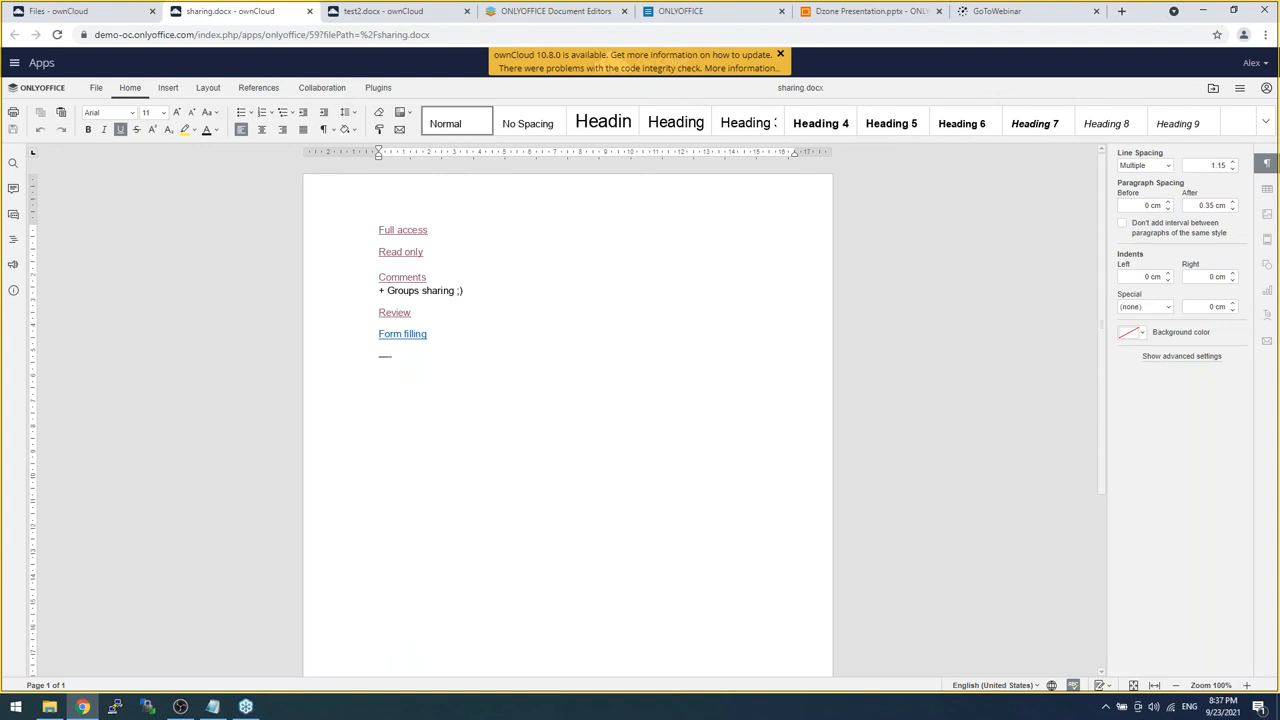
Open form filling.docx from its link and switch to its new tab.
click(350, 11)
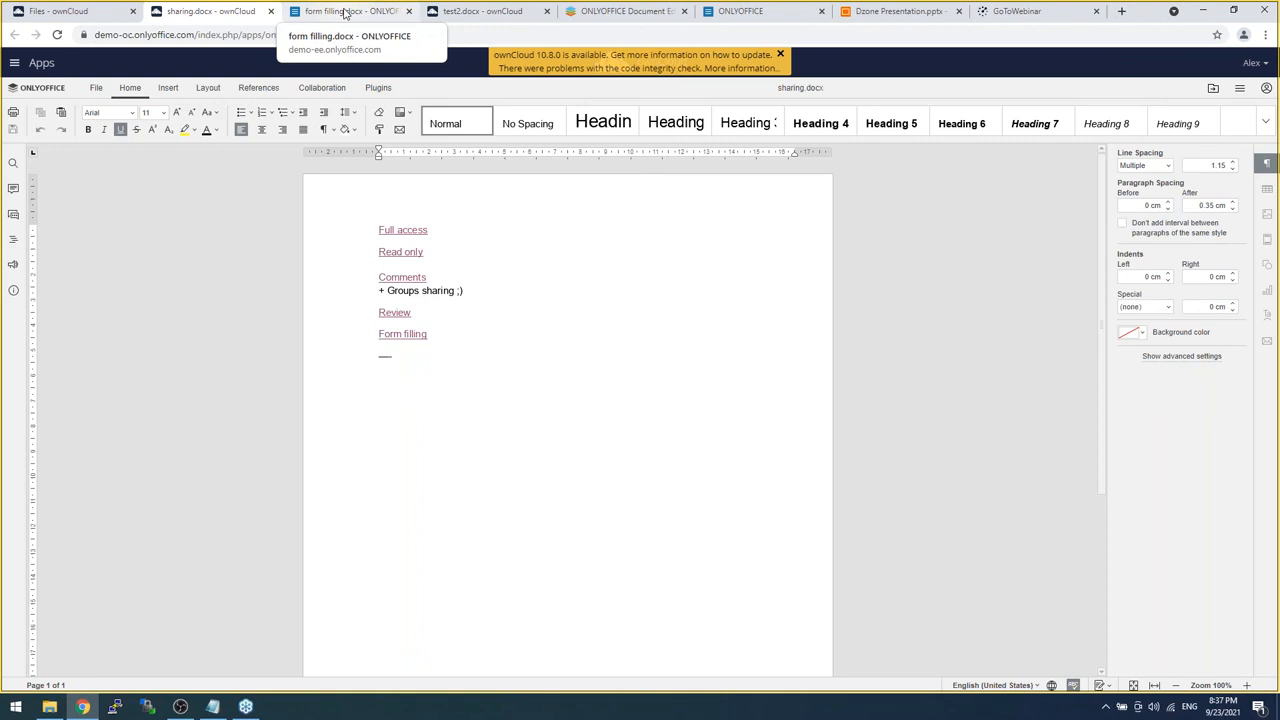
click(350, 11)
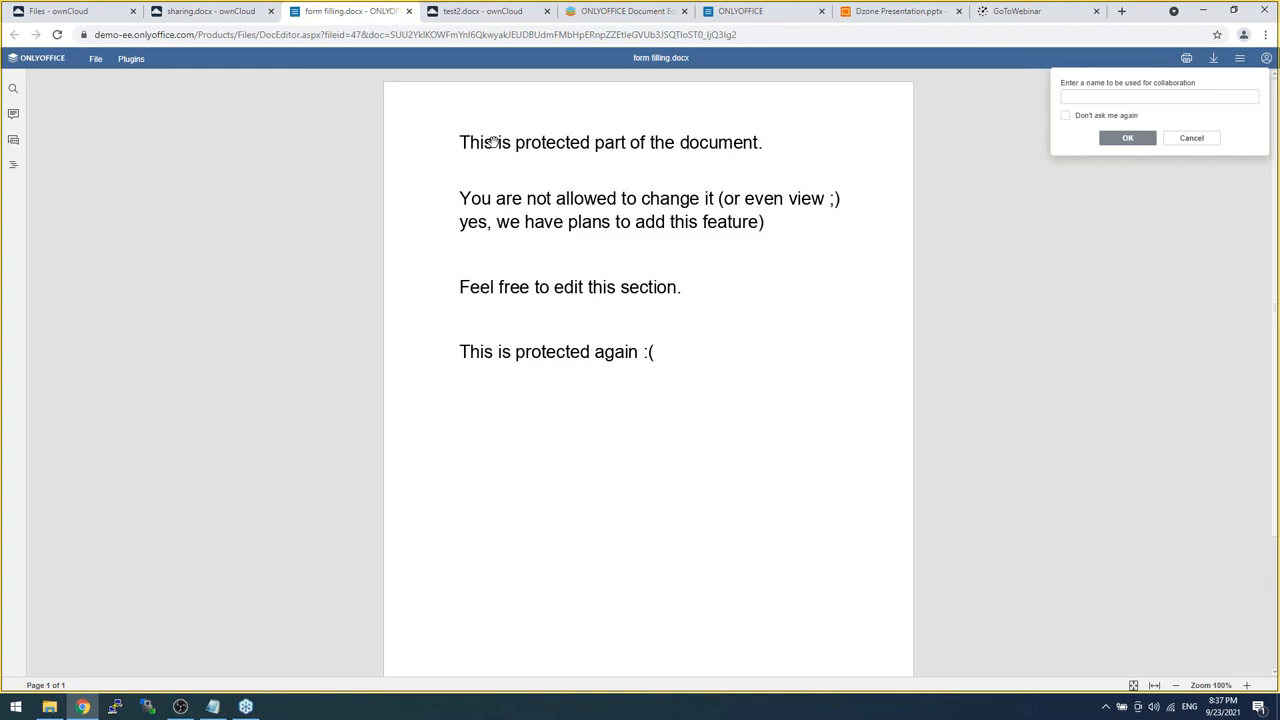
click(461, 142)
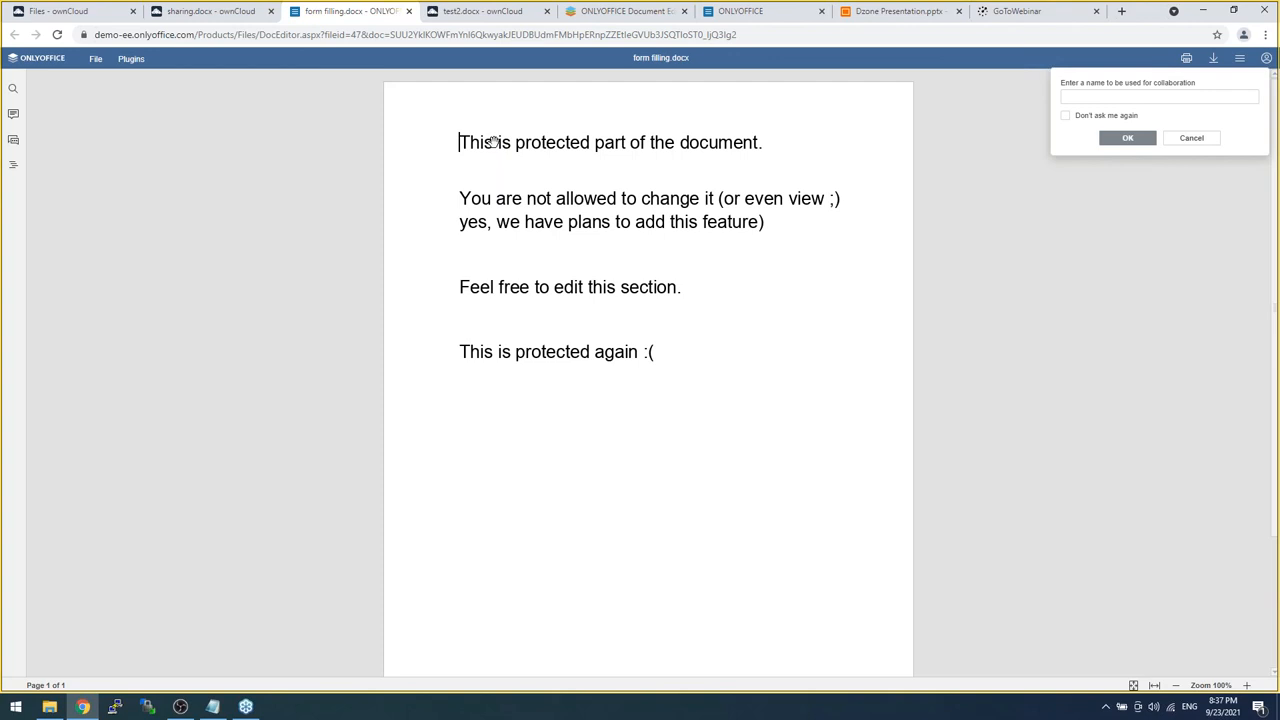
mouse_move(604, 179)
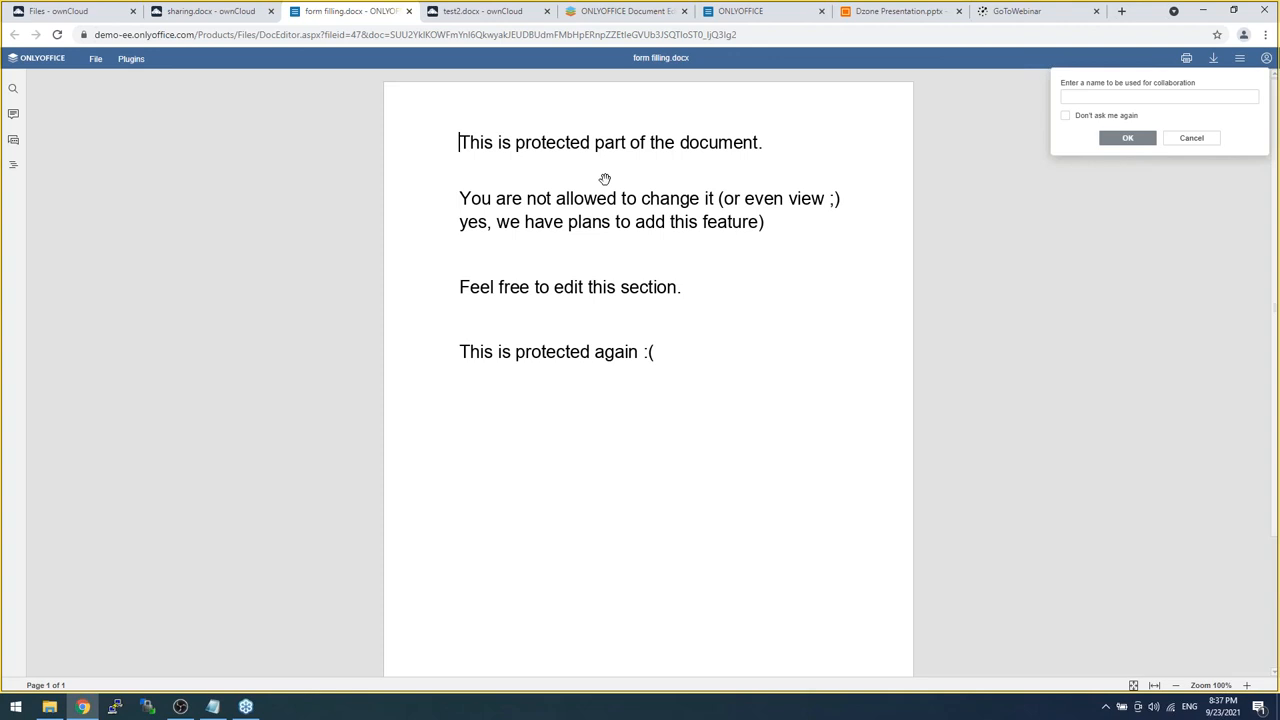
click(573, 287)
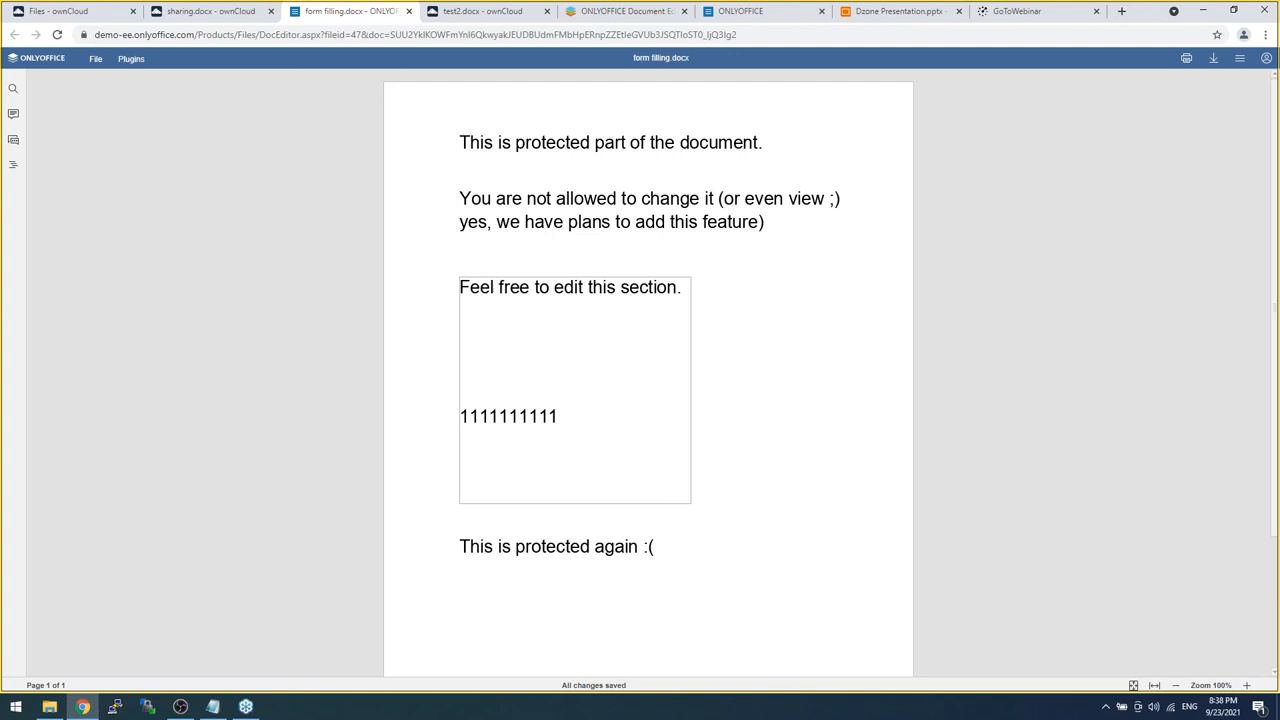
click(460, 480)
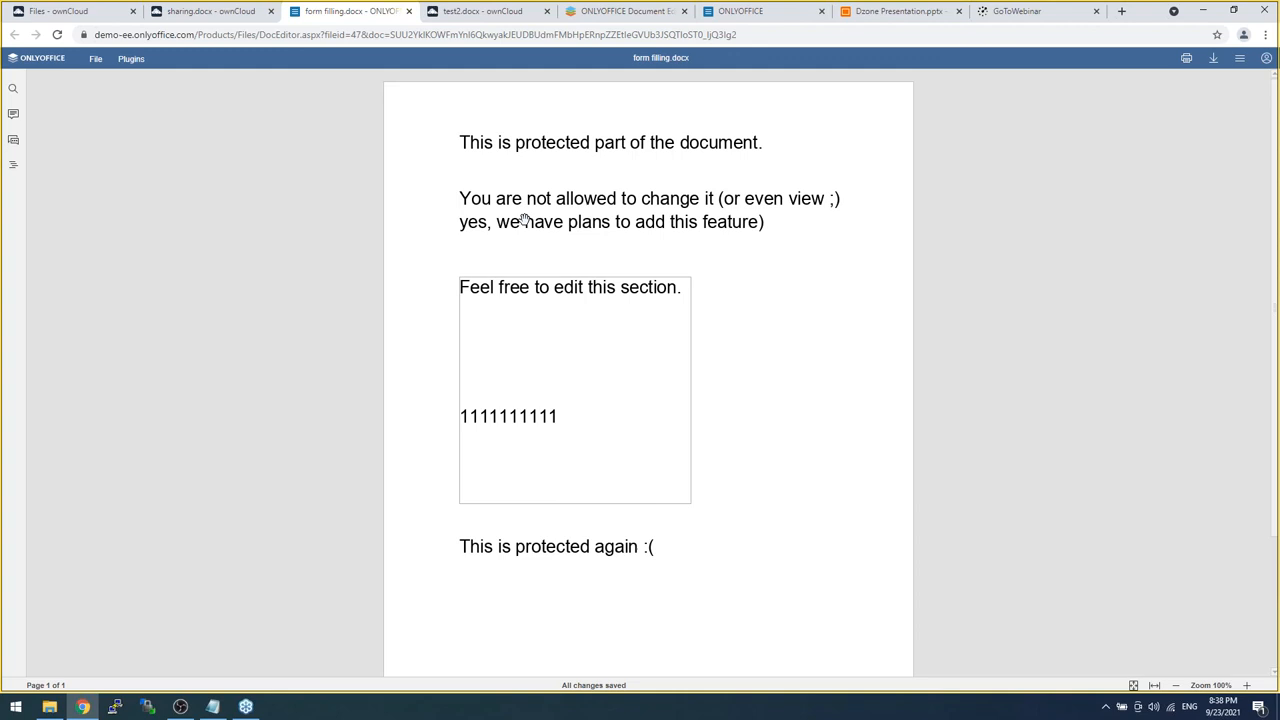
mouse_move(402, 63)
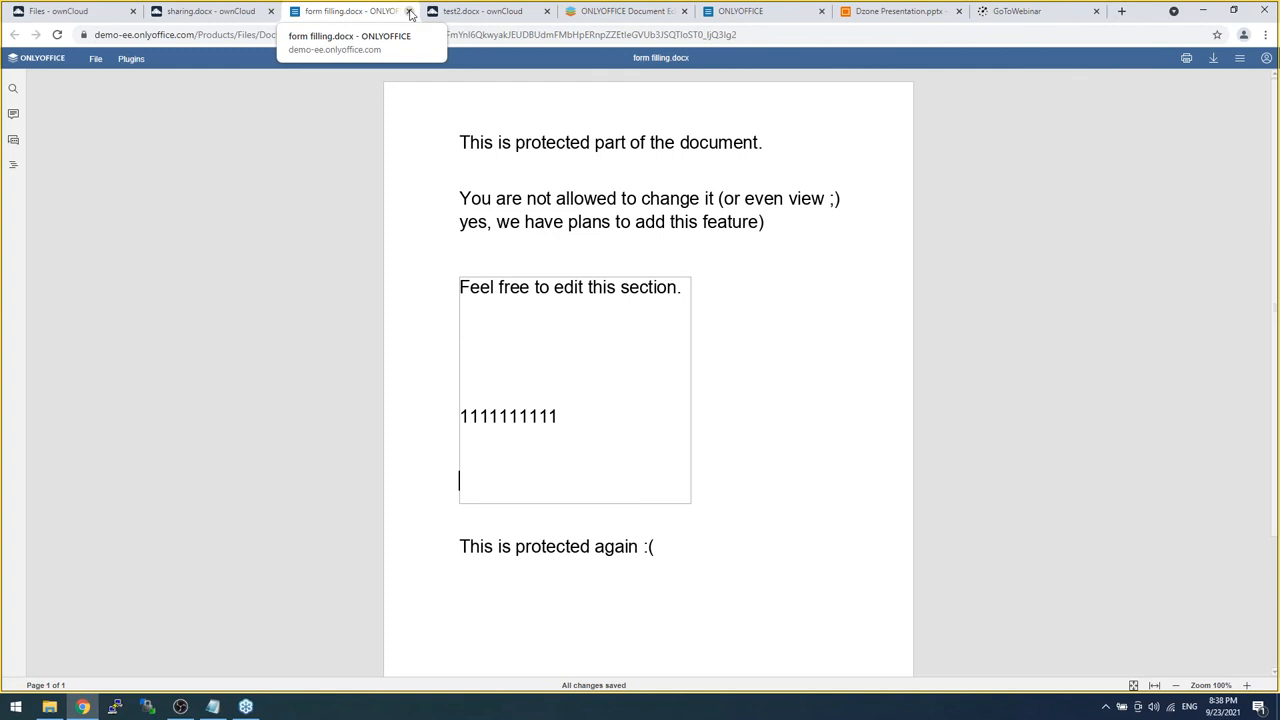
click(210, 11)
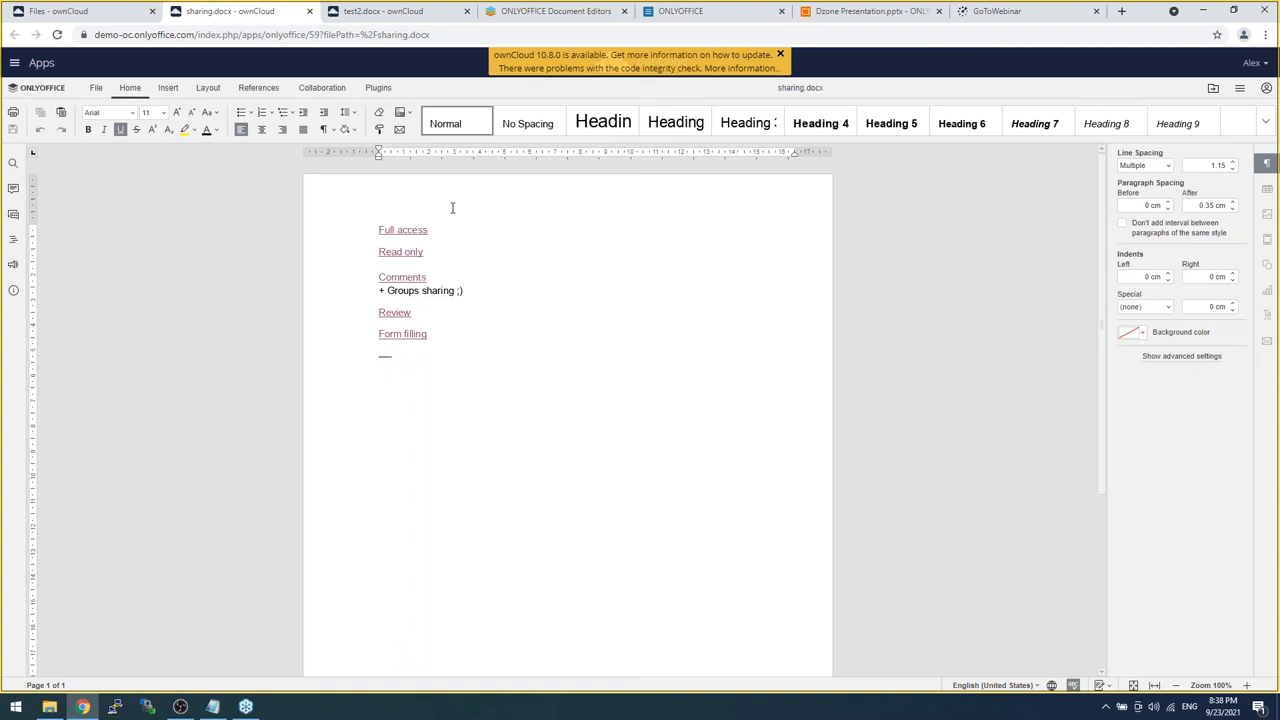
Place the caret in sharing.docx's Form filling line and show the Collaboration toolbar tab.
click(413, 333)
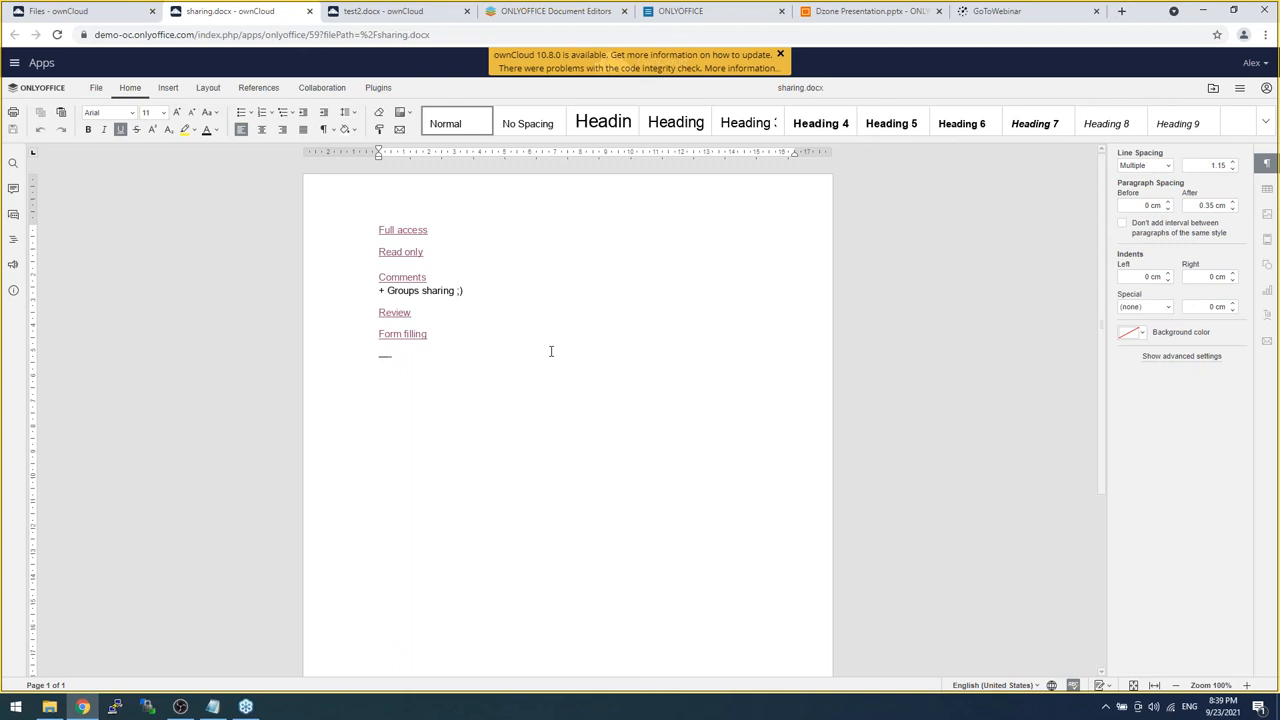
click(413, 333)
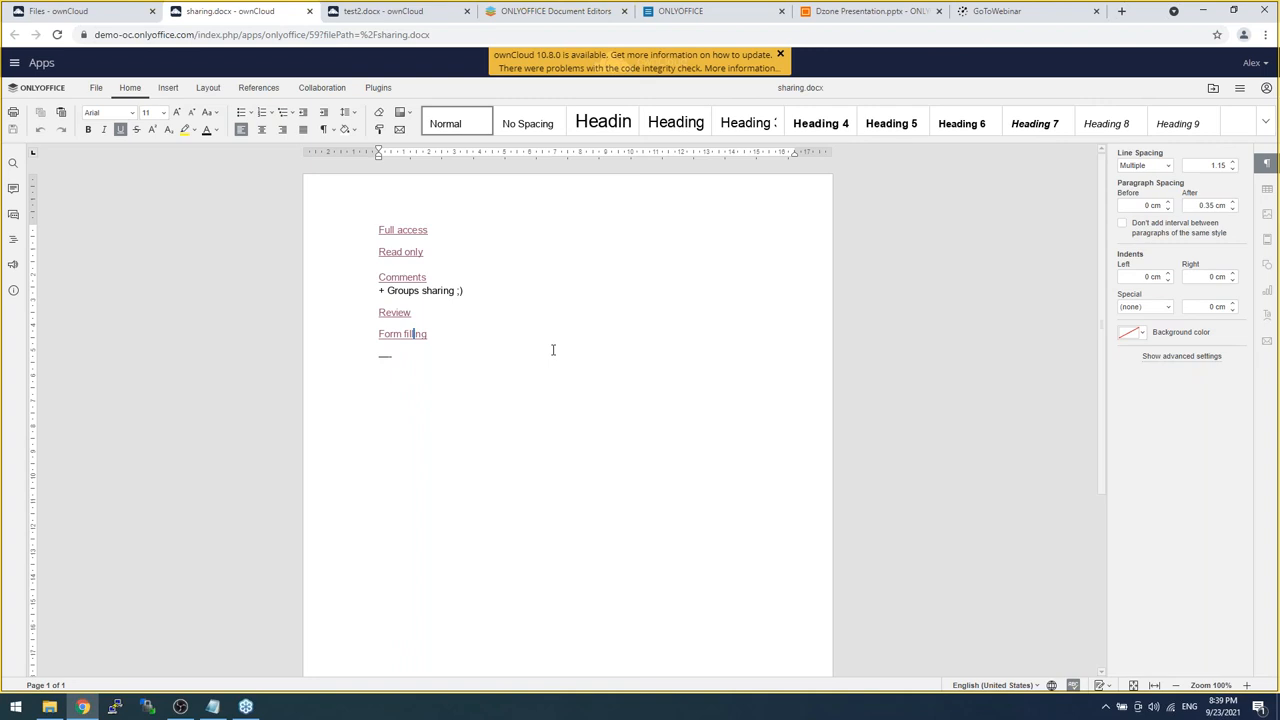
click(321, 87)
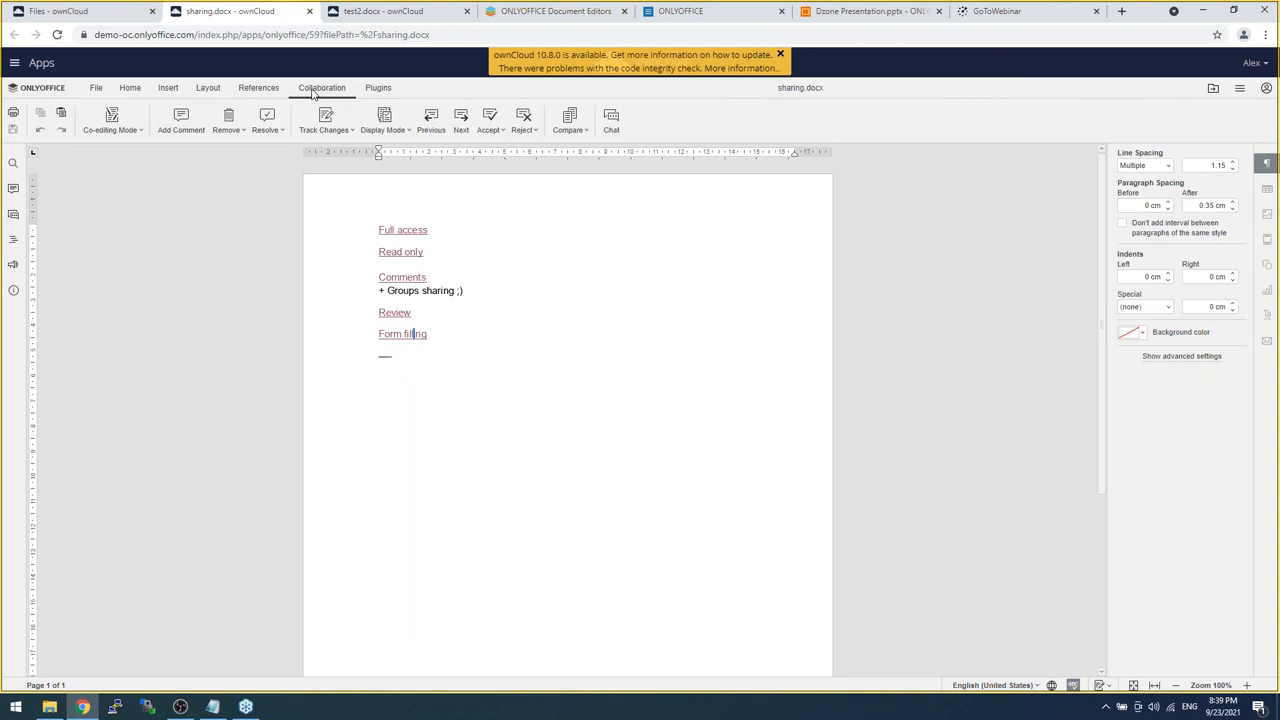
click(111, 120)
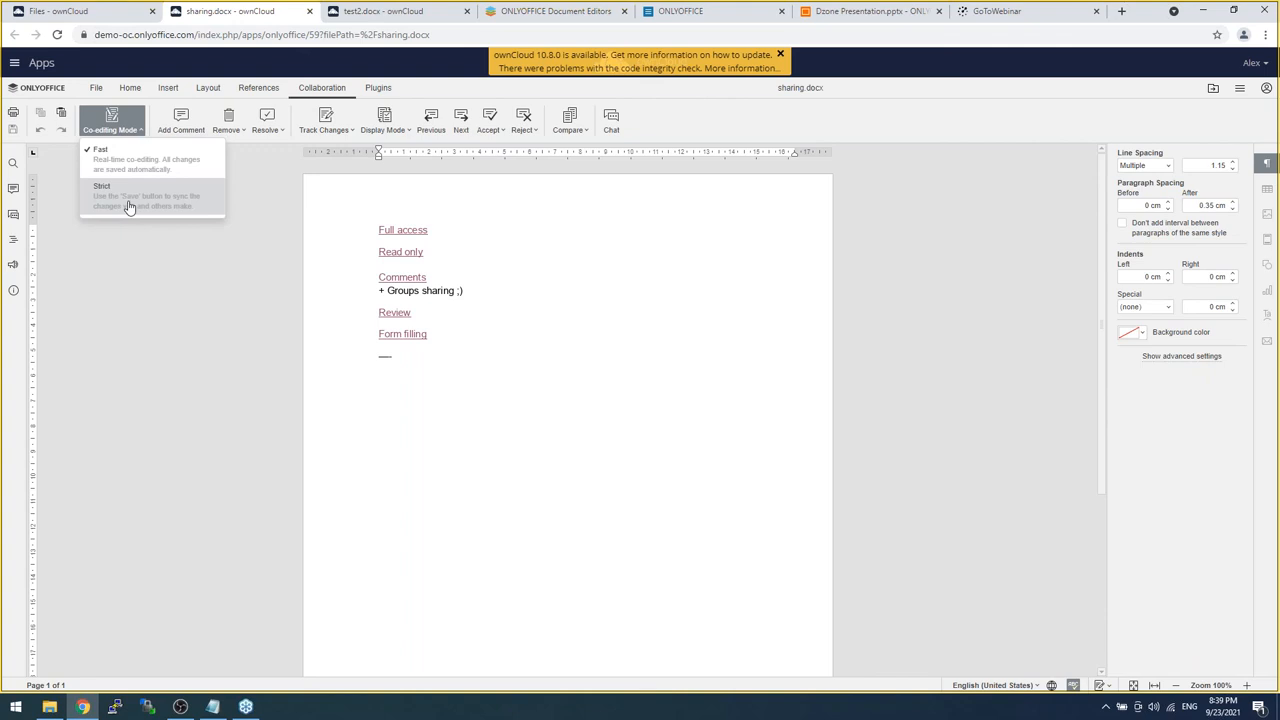
click(417, 445)
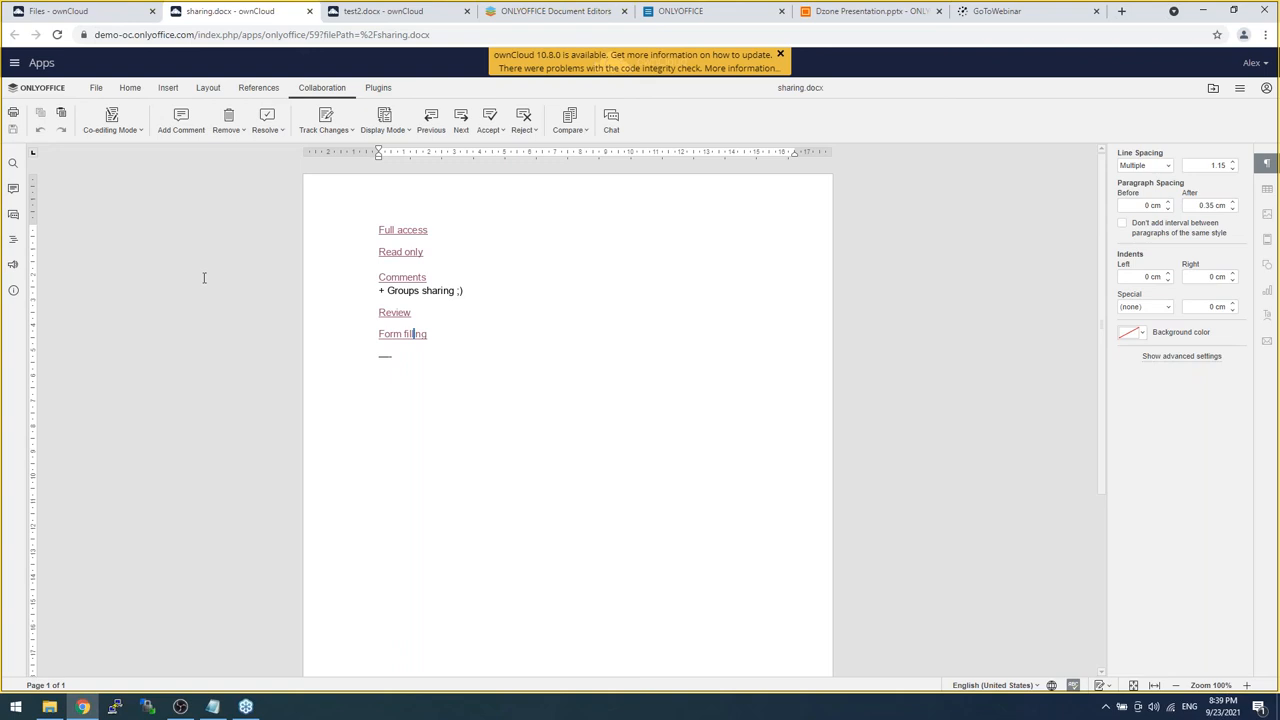
click(111, 120)
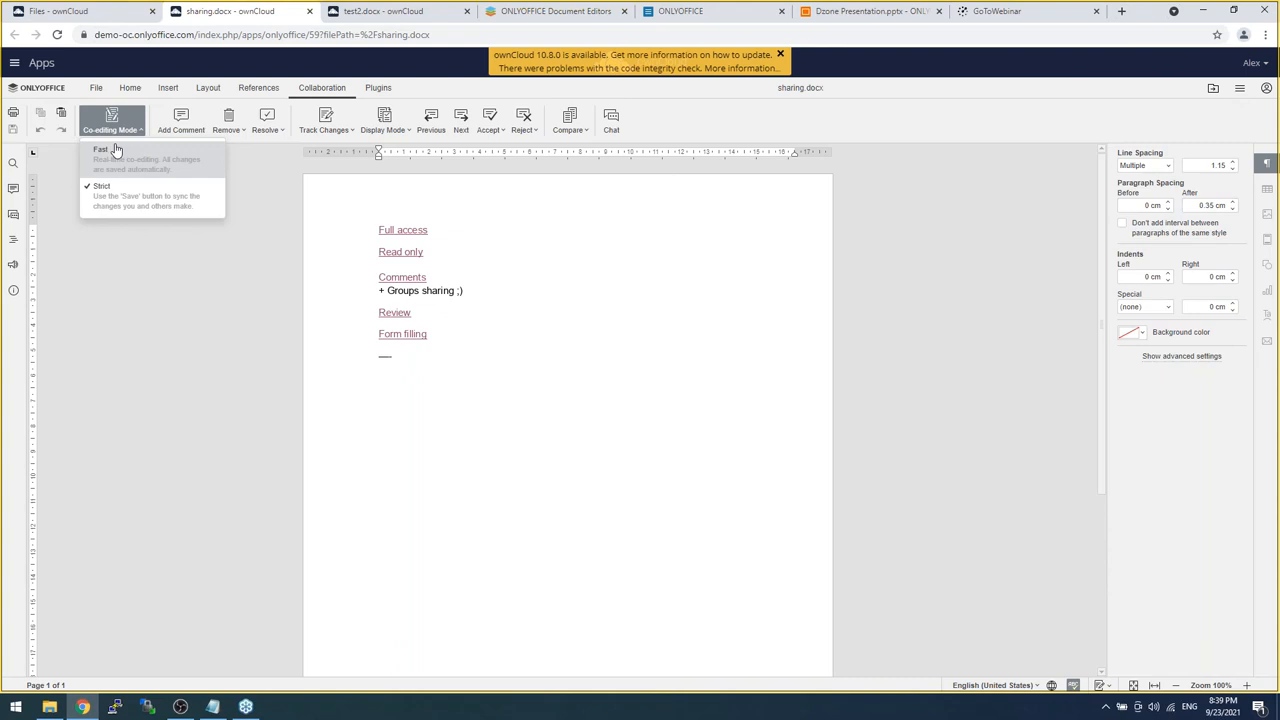
click(297, 207)
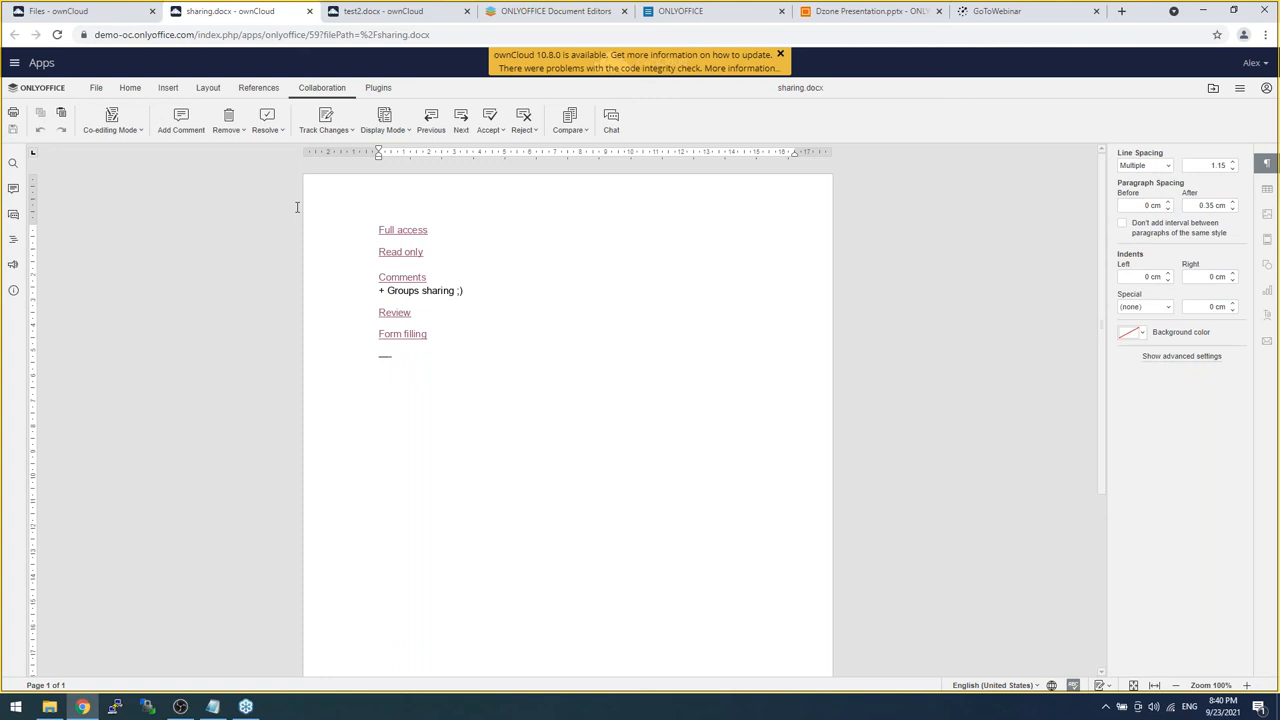
Switch to versions.docx, which links to the repeatedly edited version.docx.
click(58, 11)
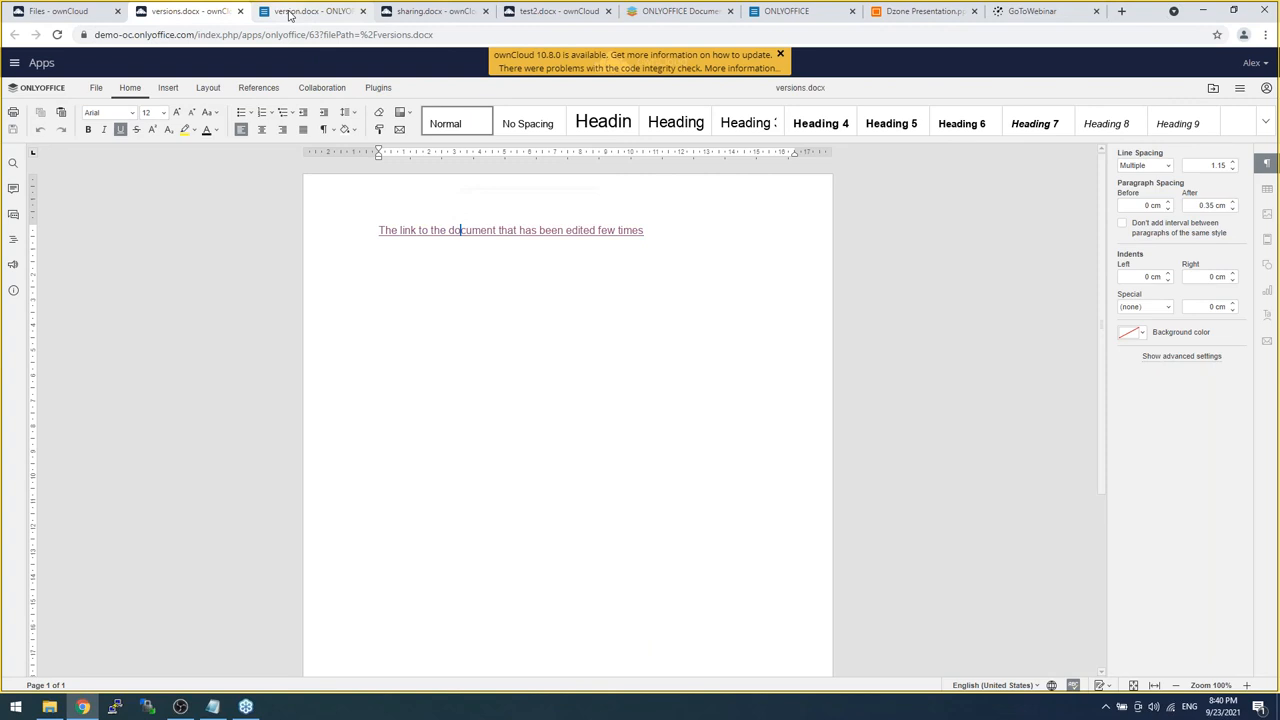
Browse version.docx's history: the original empty version, then ver.1, ver.2 and ver.3.
click(510, 230)
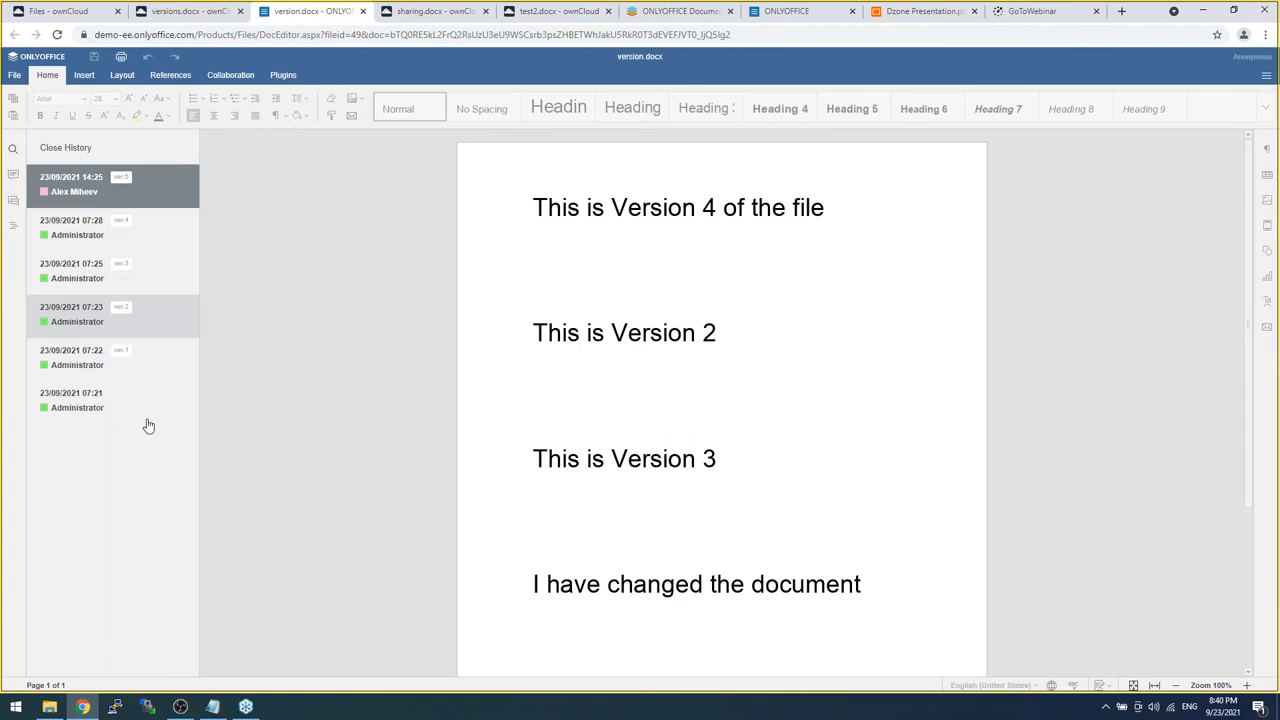
click(80, 400)
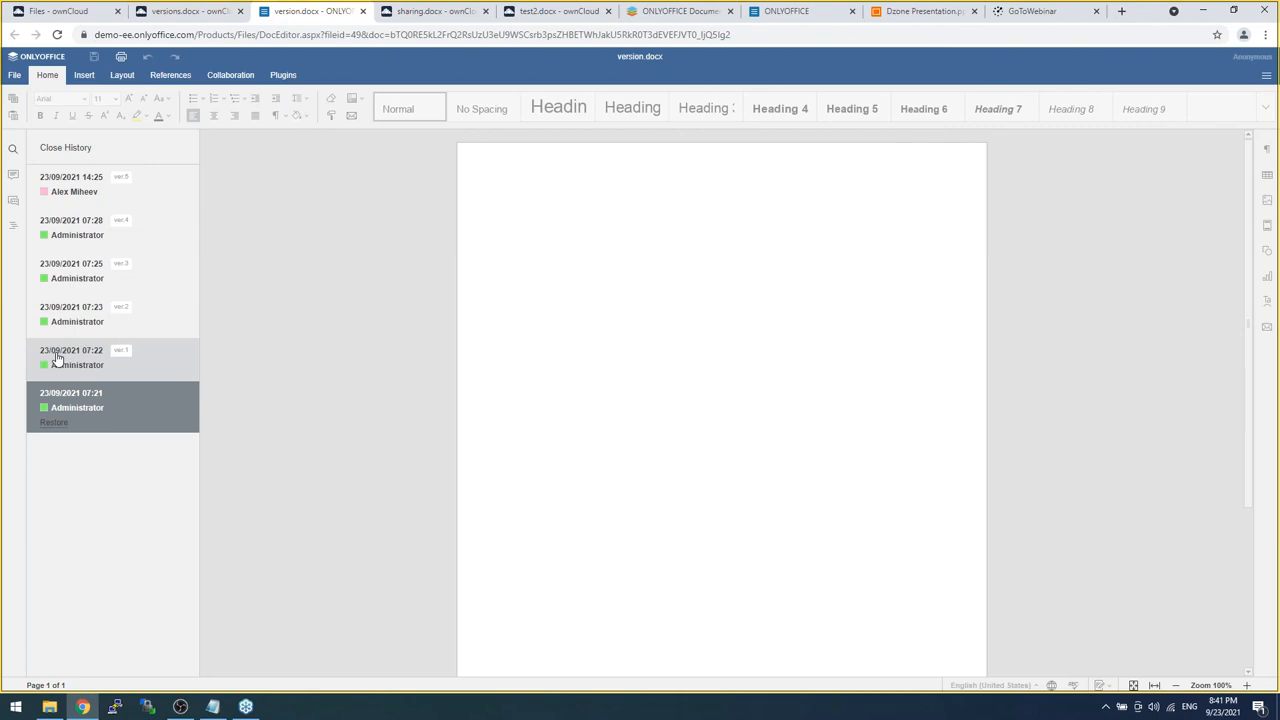
click(71, 357)
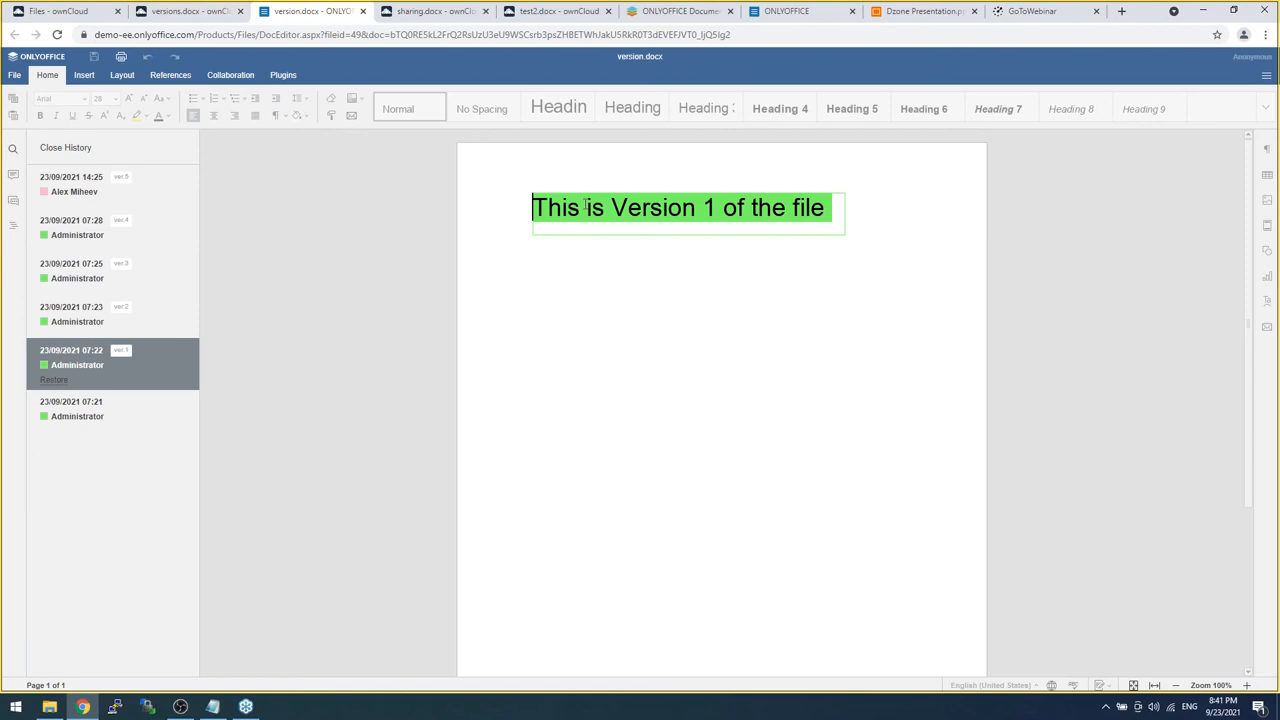
click(70, 314)
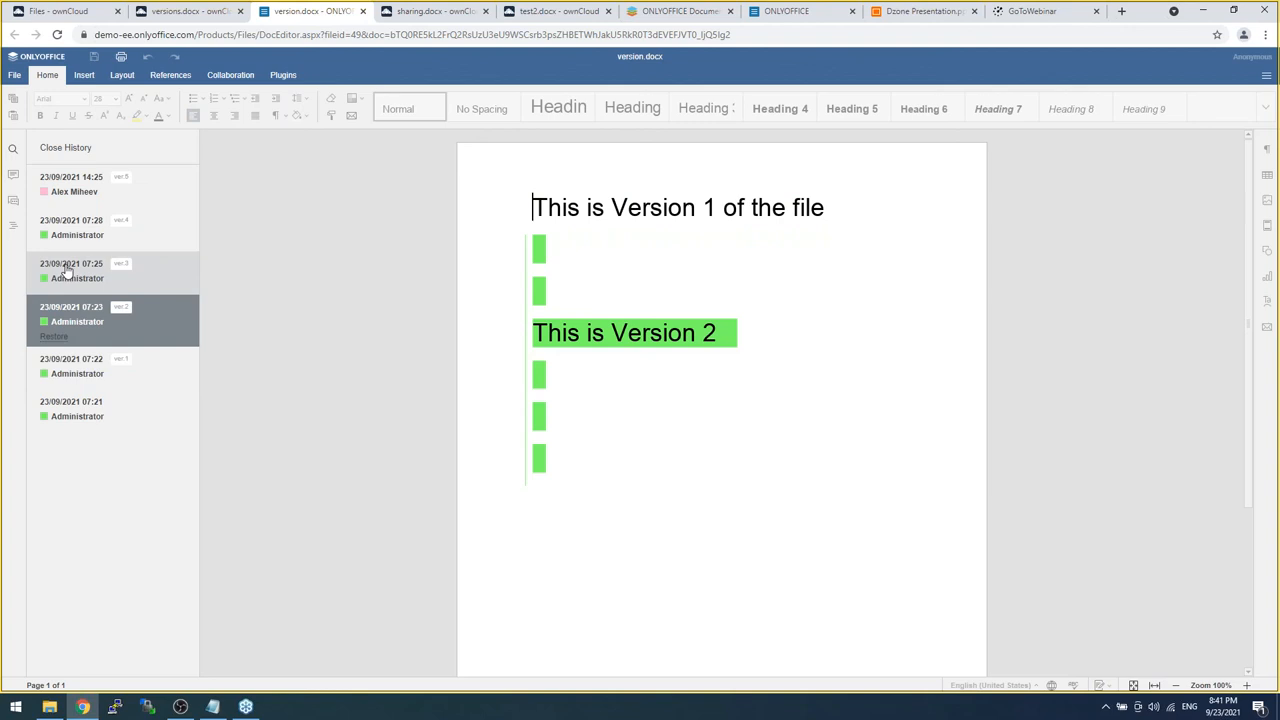
click(77, 227)
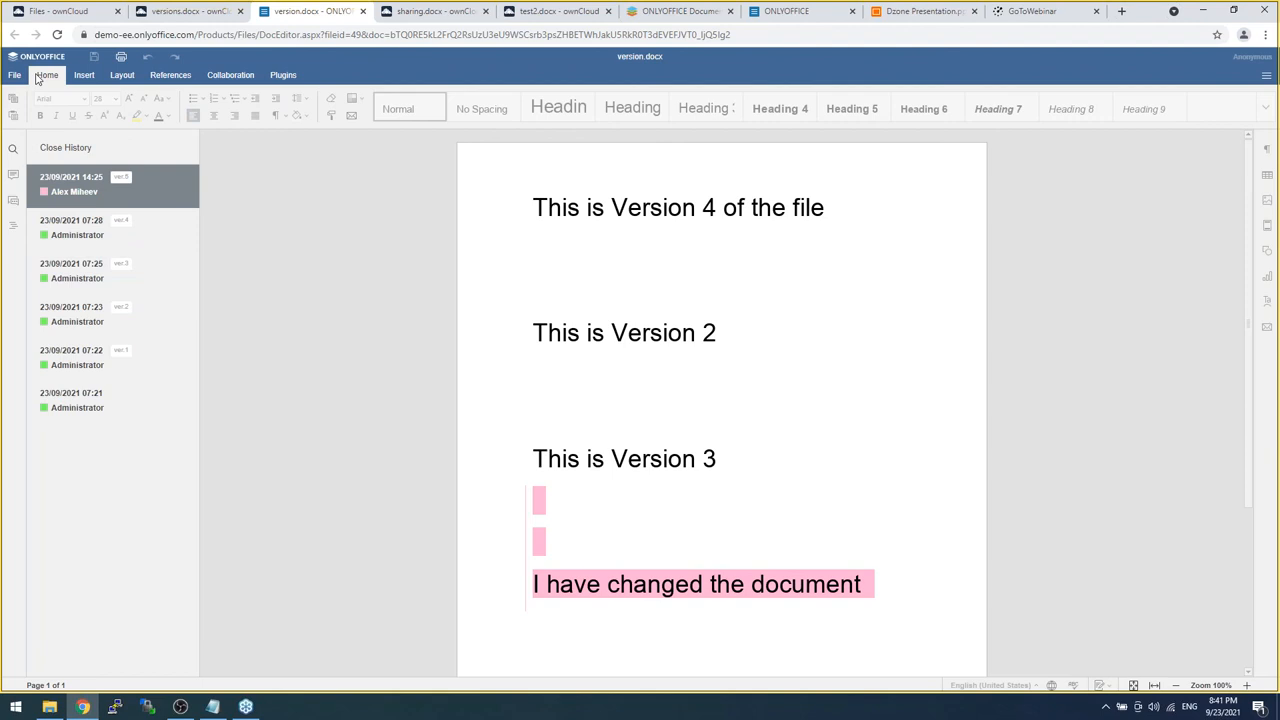
Return to the Files - ownCloud tab and open the account menu.
click(60, 11)
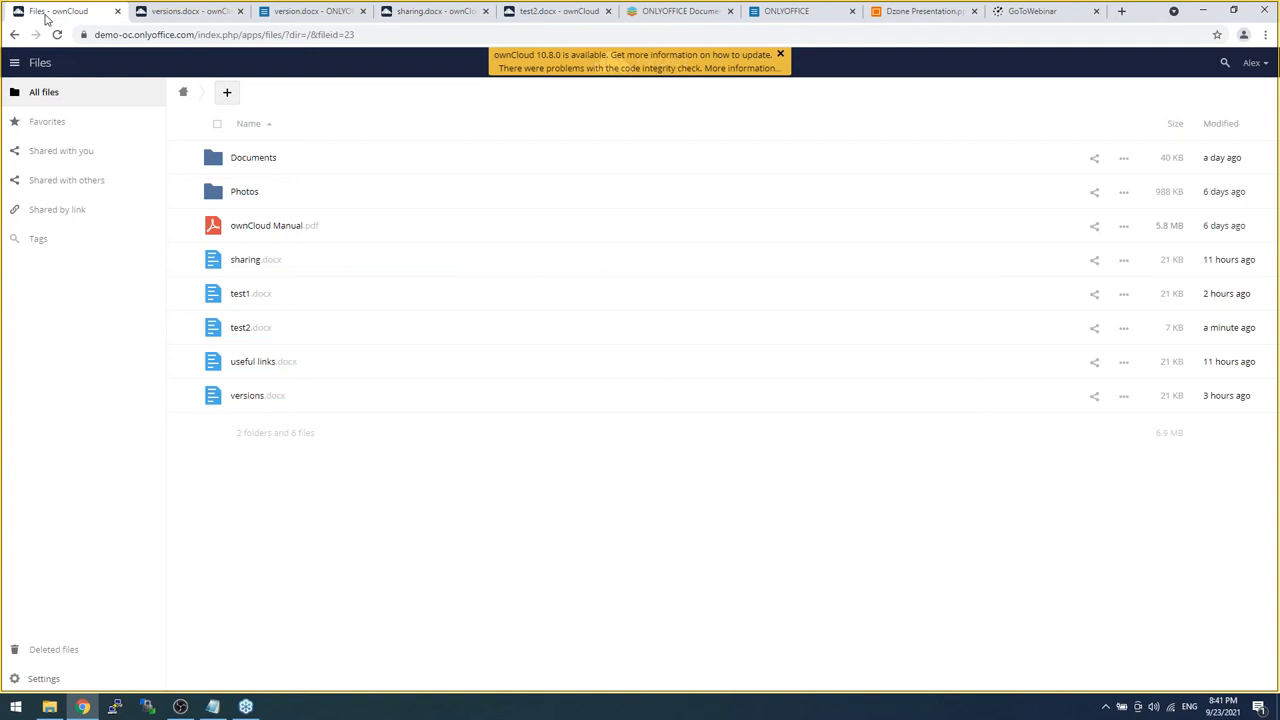
click(1252, 62)
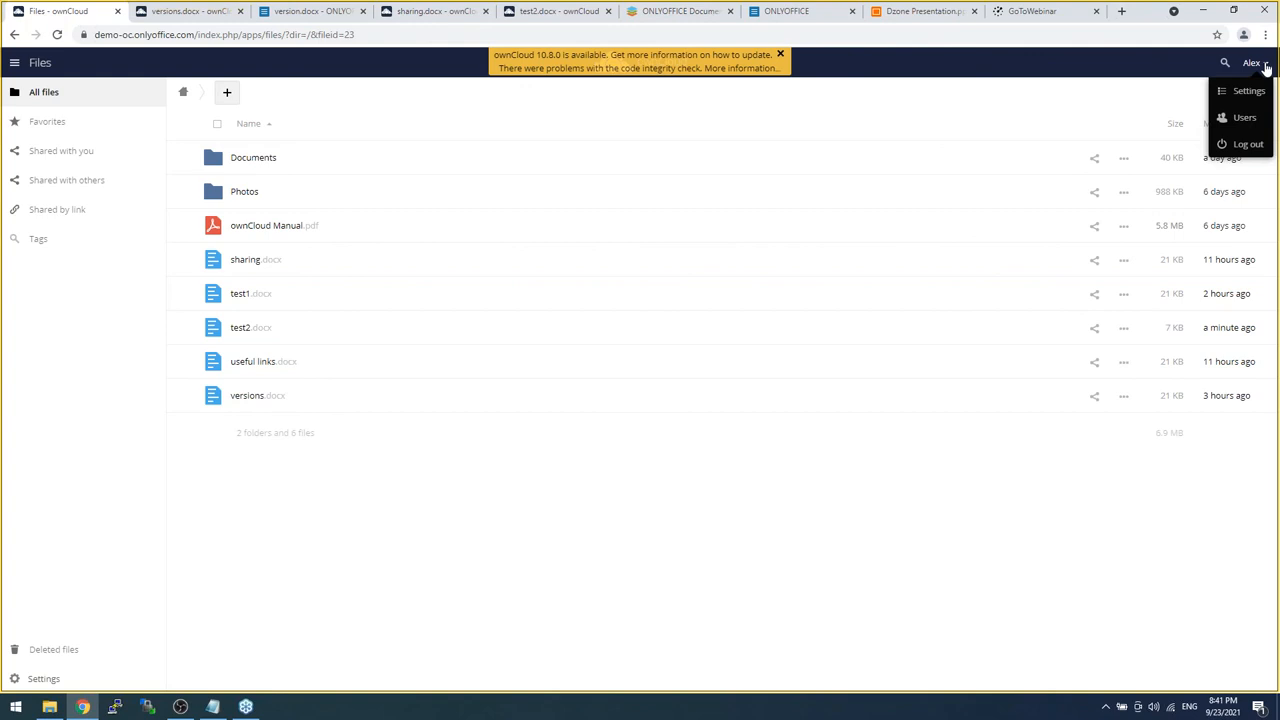
click(1248, 90)
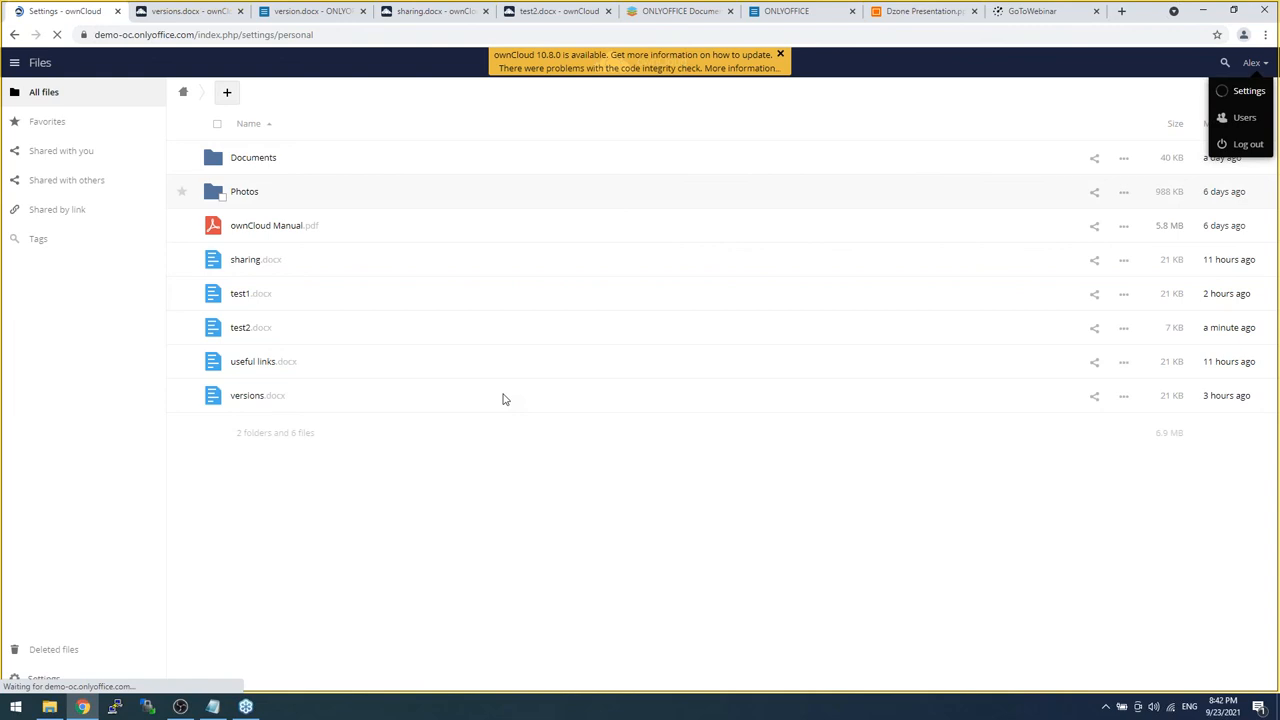
Open ownCloud Settings and list the disabled apps in Apps Management.
click(1249, 90)
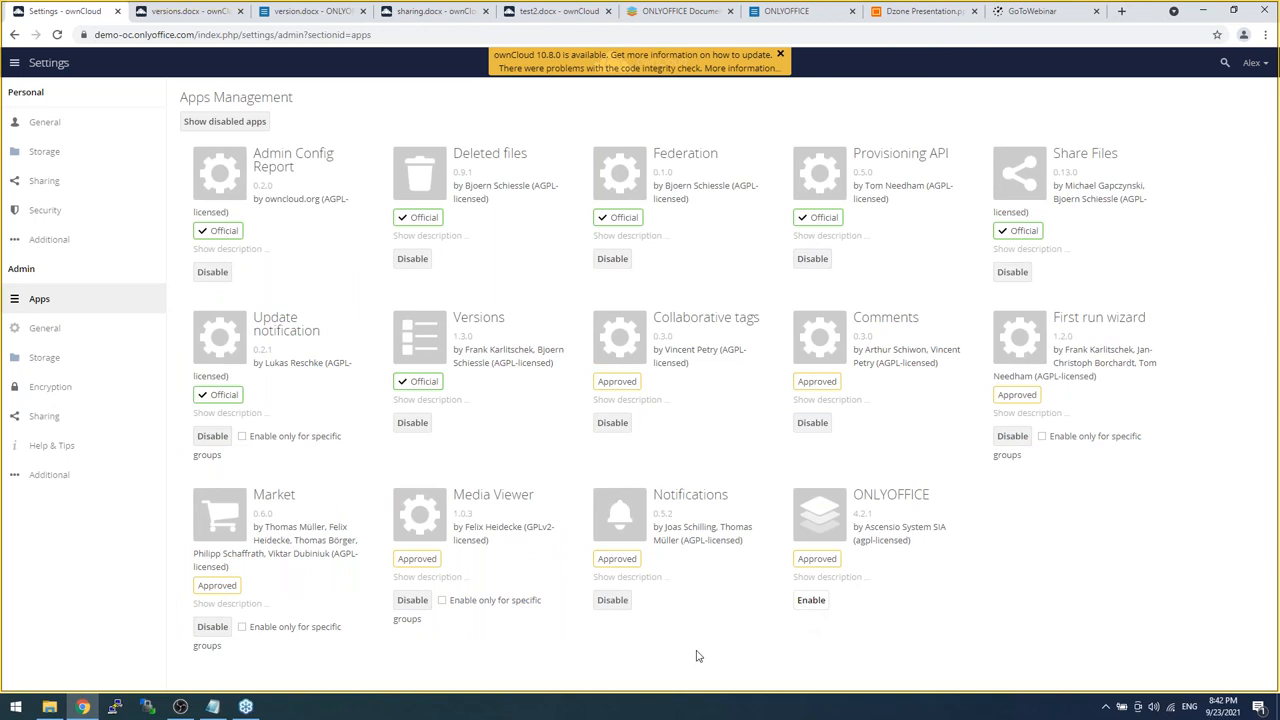
click(224, 121)
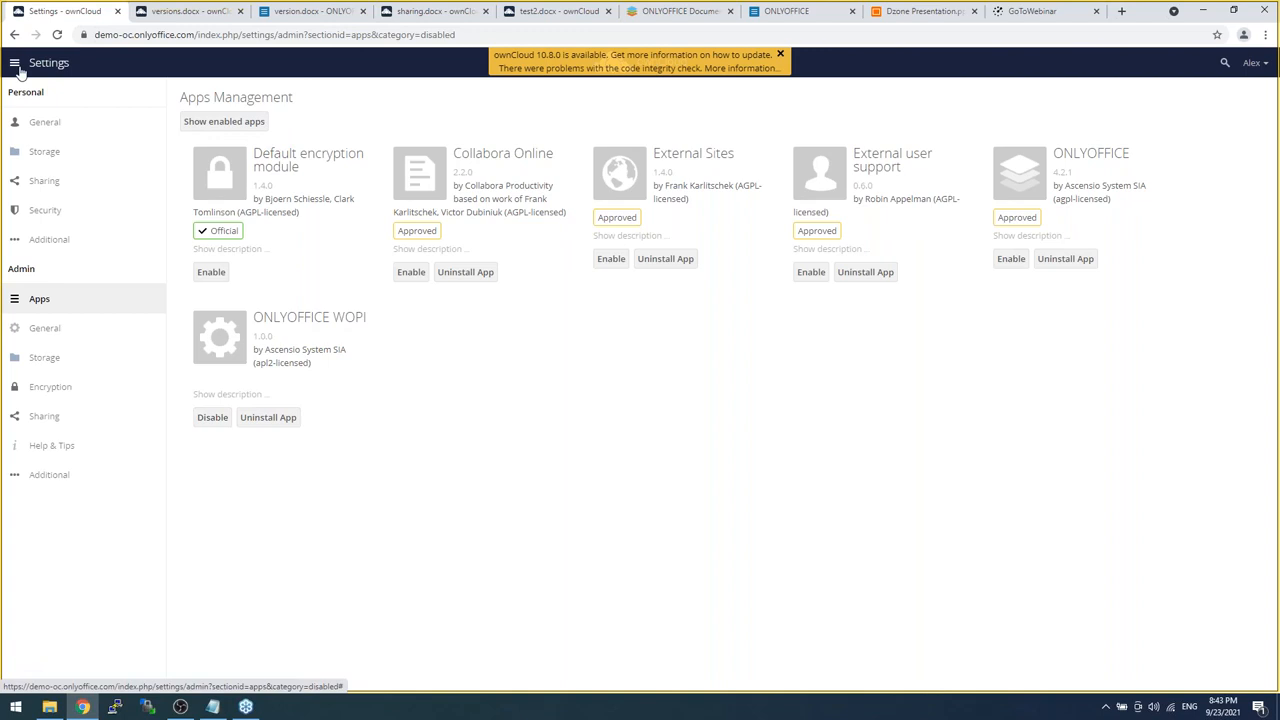
Confirm native ONLYOFFICE is disabled and WOPI enabled, then return to All files.
click(14, 62)
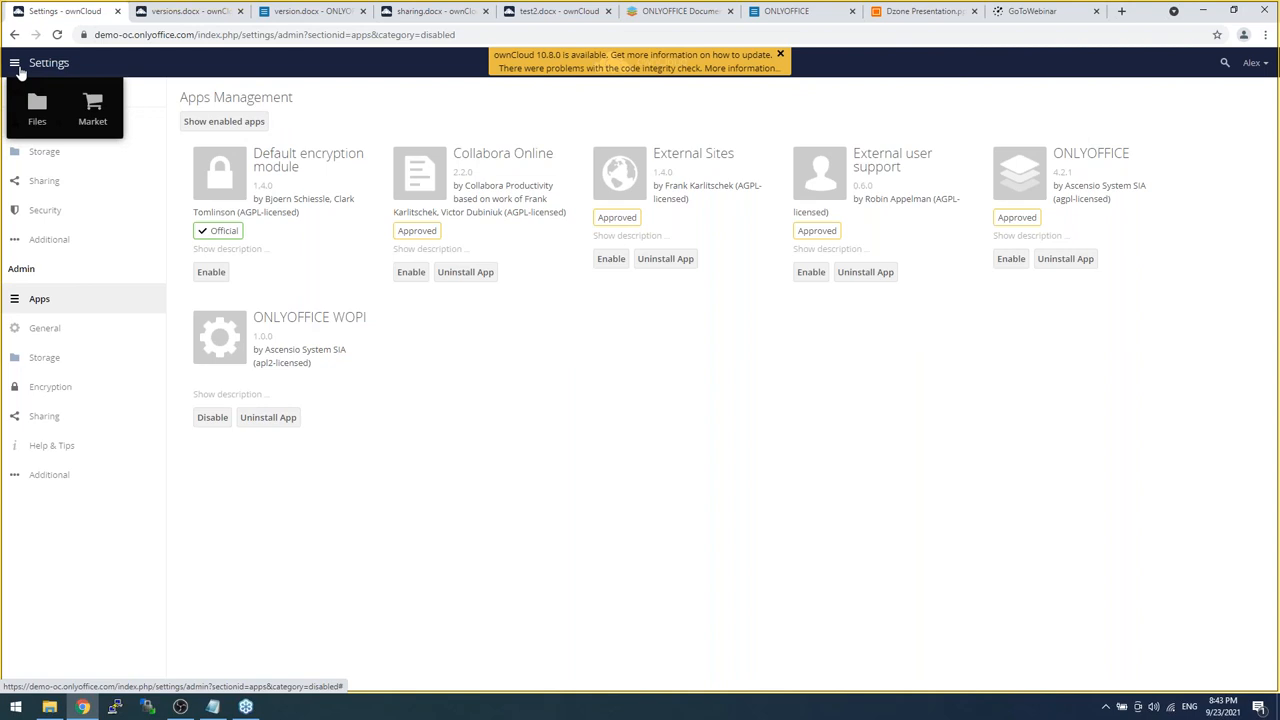
mouse_move(45, 77)
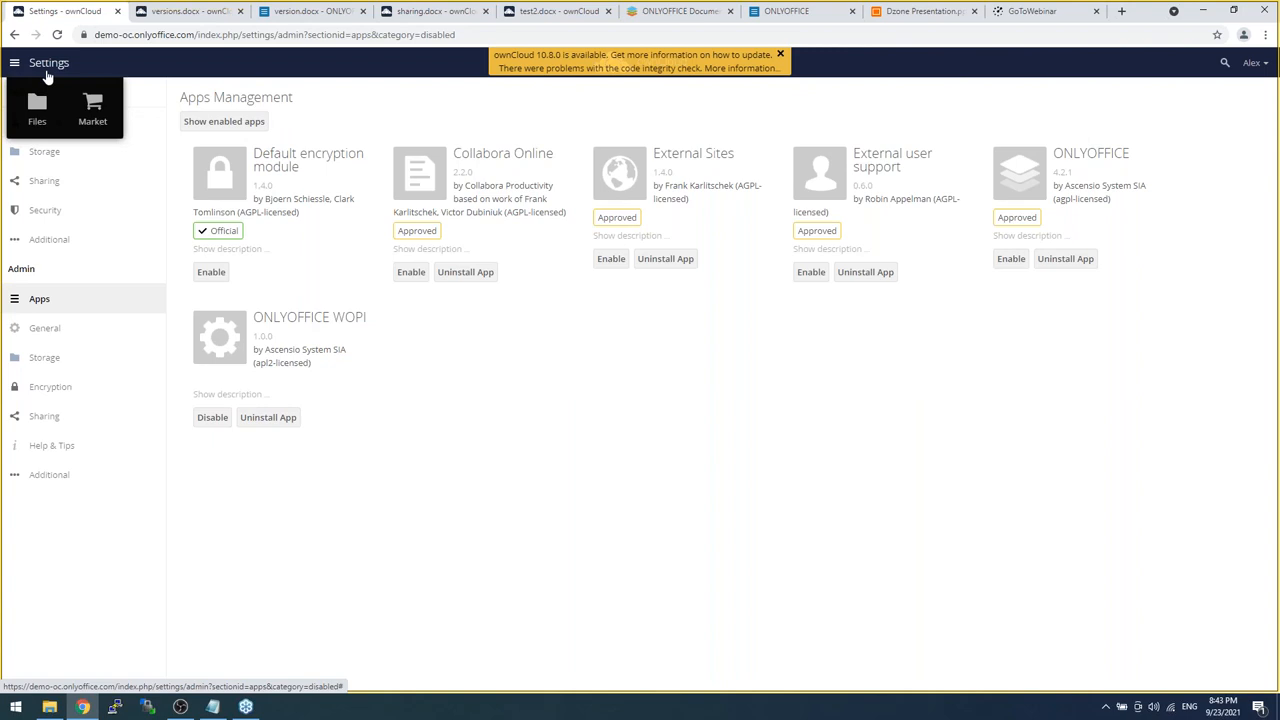
mouse_move(530, 365)
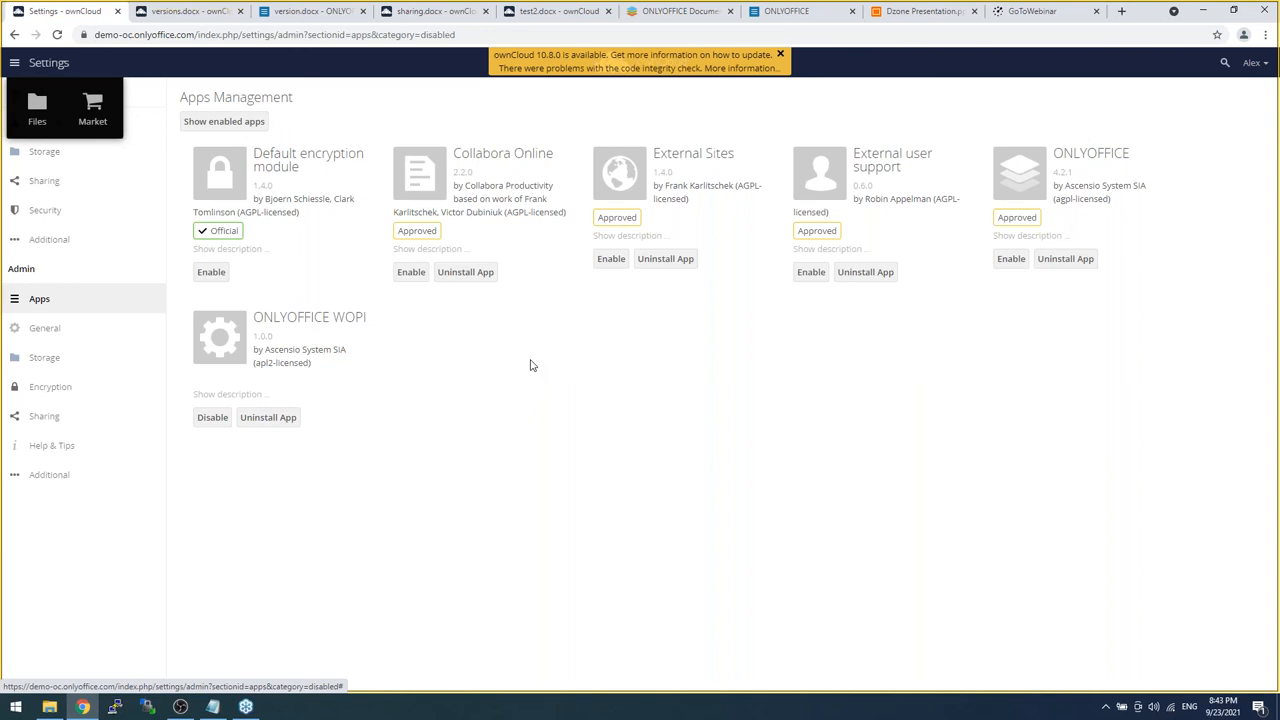
click(37, 108)
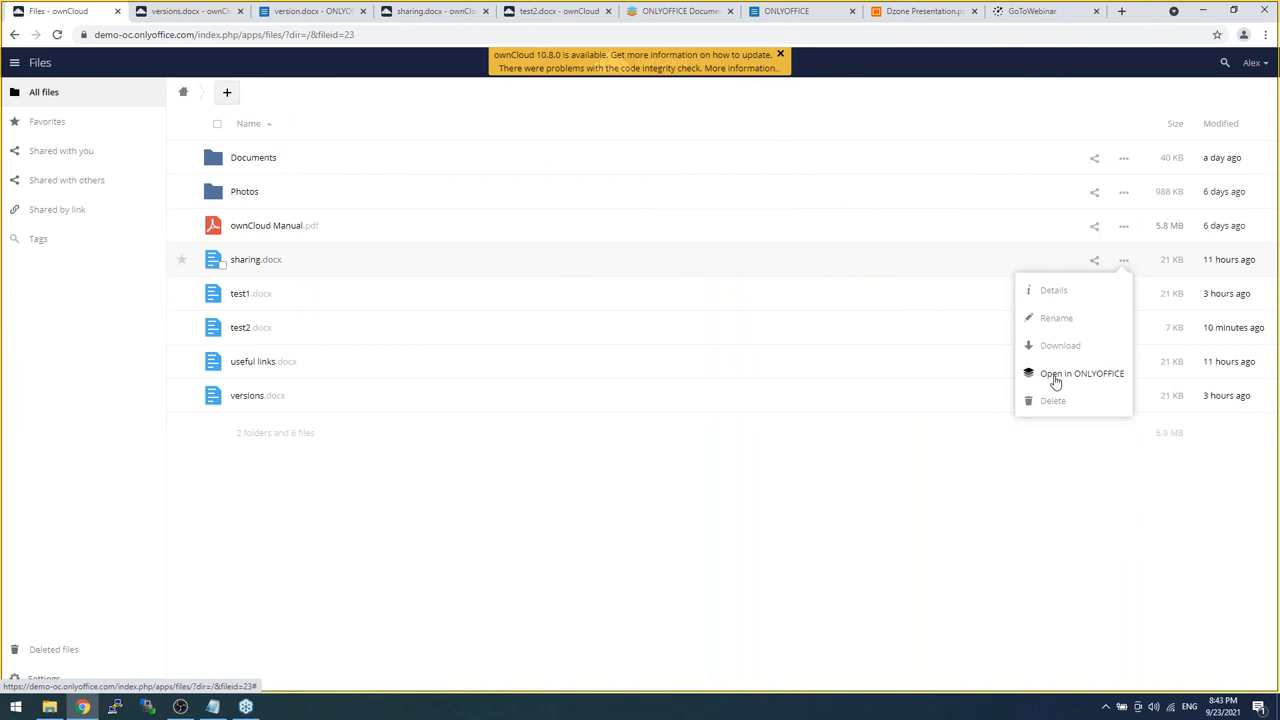
Open sharing.docx in ONLYOFFICE, then return to the Dzone Presentation tab.
click(1081, 373)
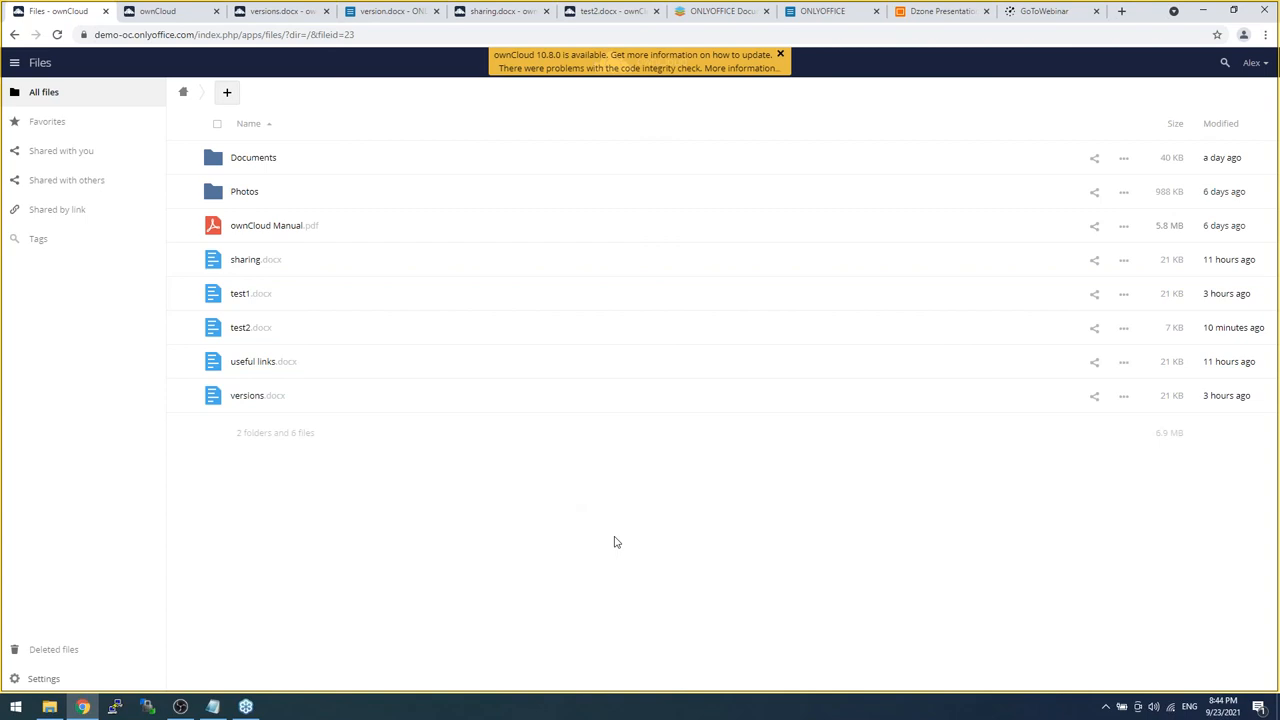
click(940, 11)
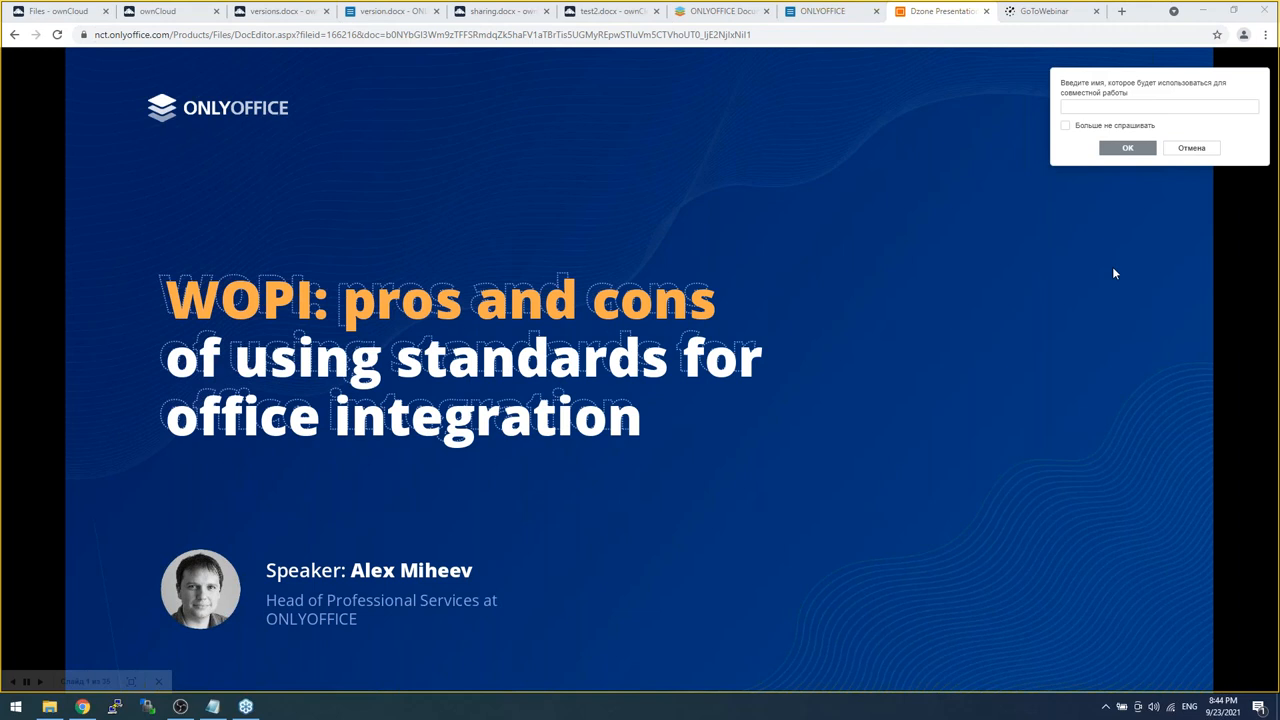
Dismiss the collaboration name prompt to reveal the WOPI: pros and cons title slide.
click(1127, 147)
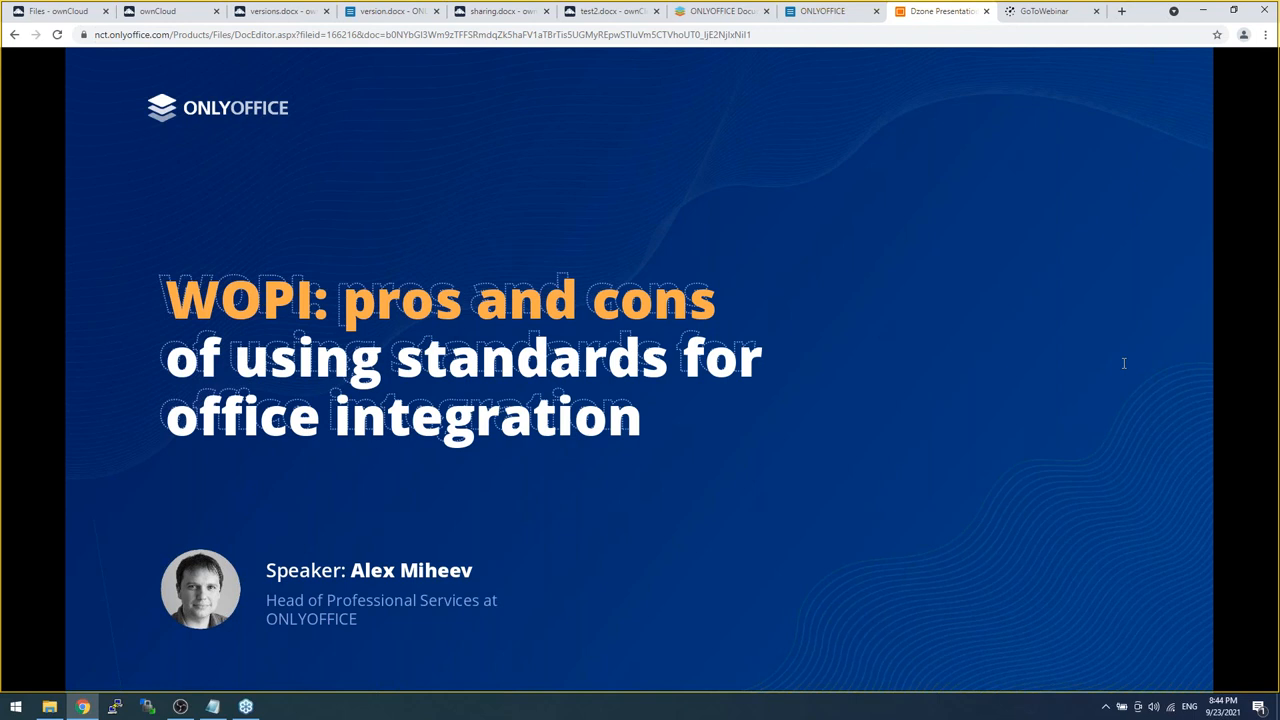
mouse_move(1134, 326)
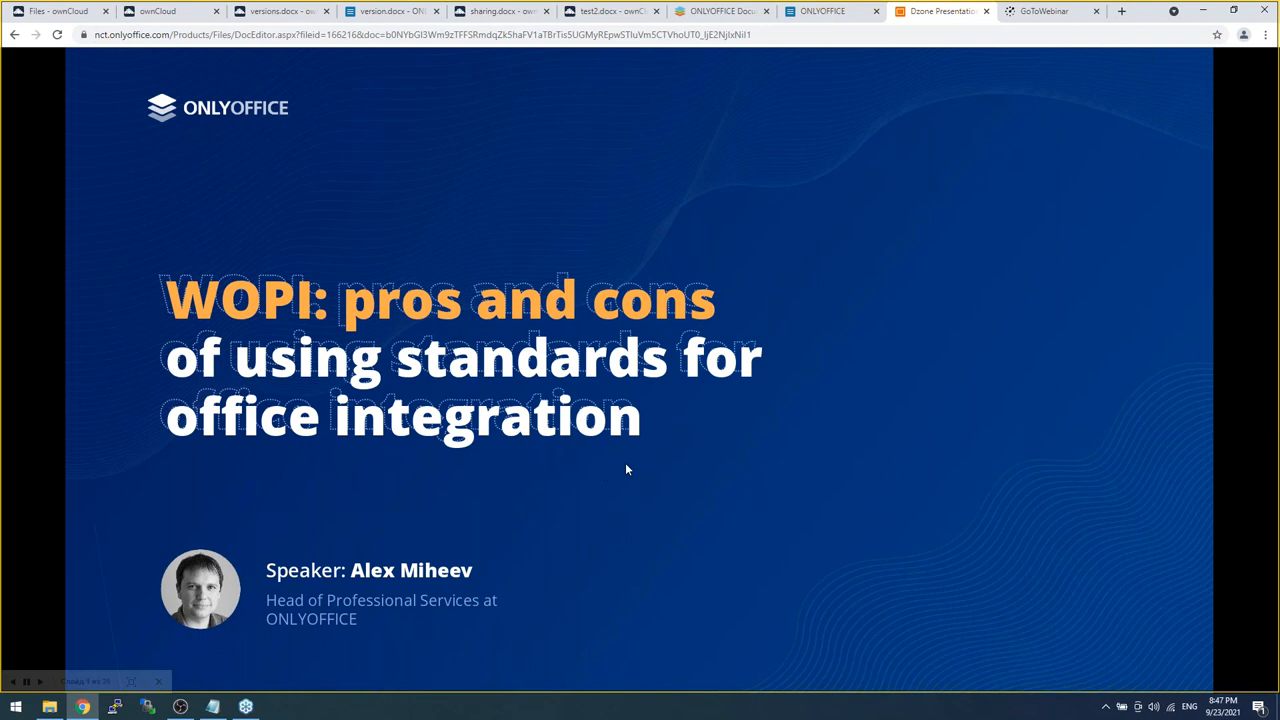
mouse_move(940, 11)
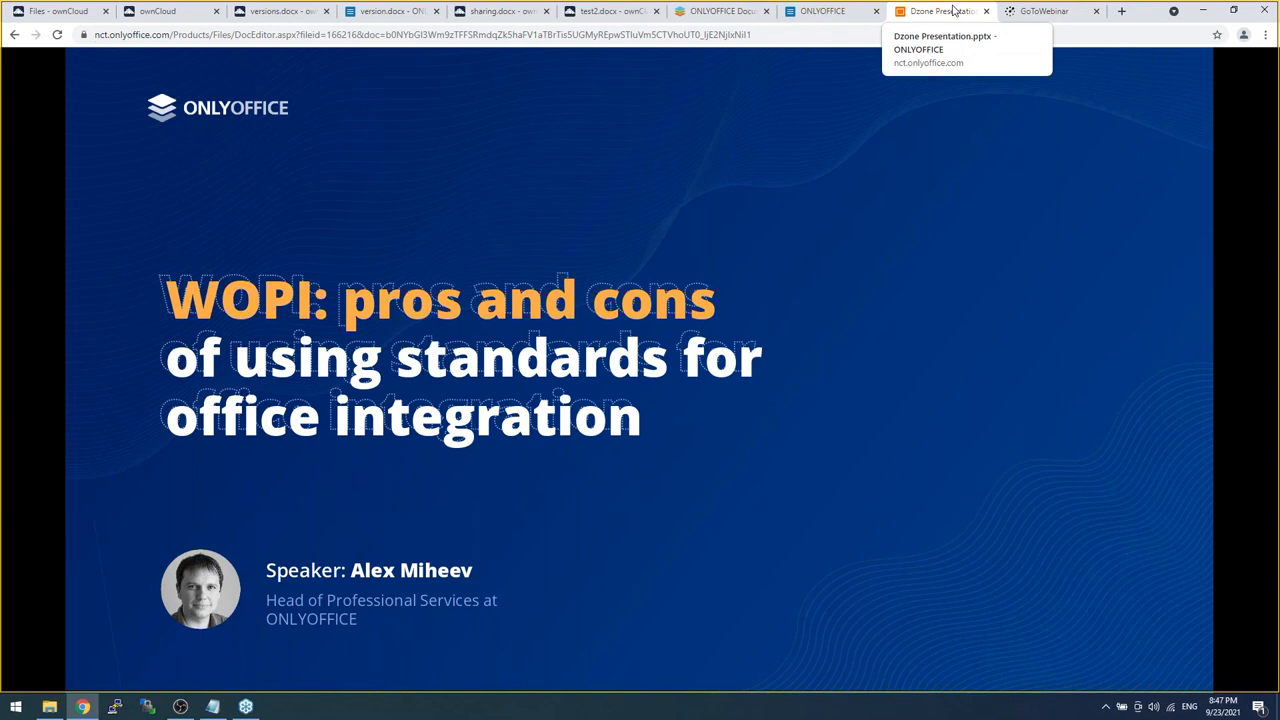